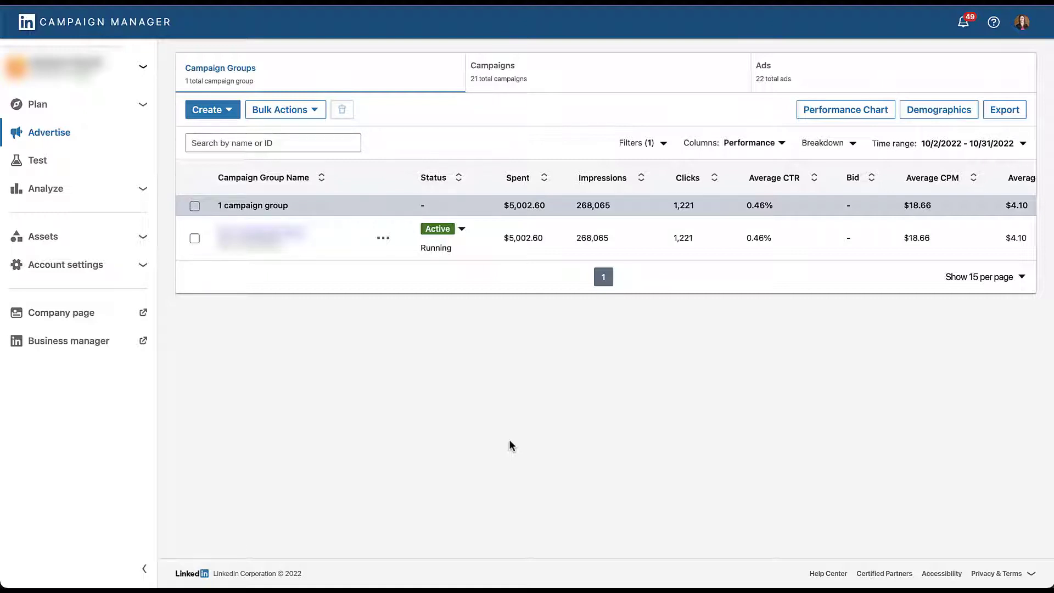
{"action": "mouse_move", "coordinate": [500, 433]}
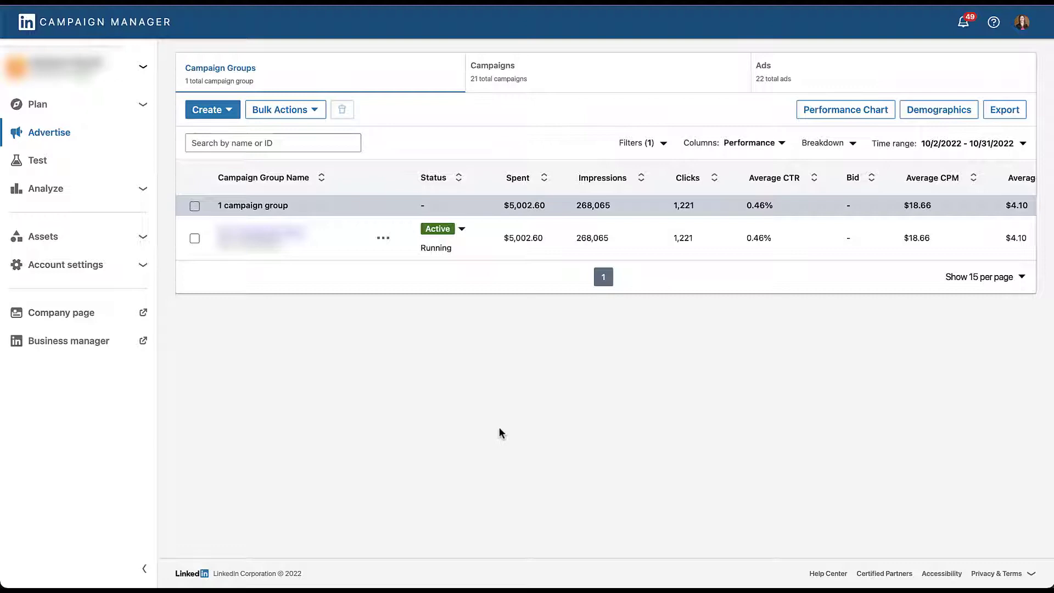
Create a campaign in the existing campaign group with the Website conversions objective.
{"action": "left_click", "coordinate": [208, 109]}
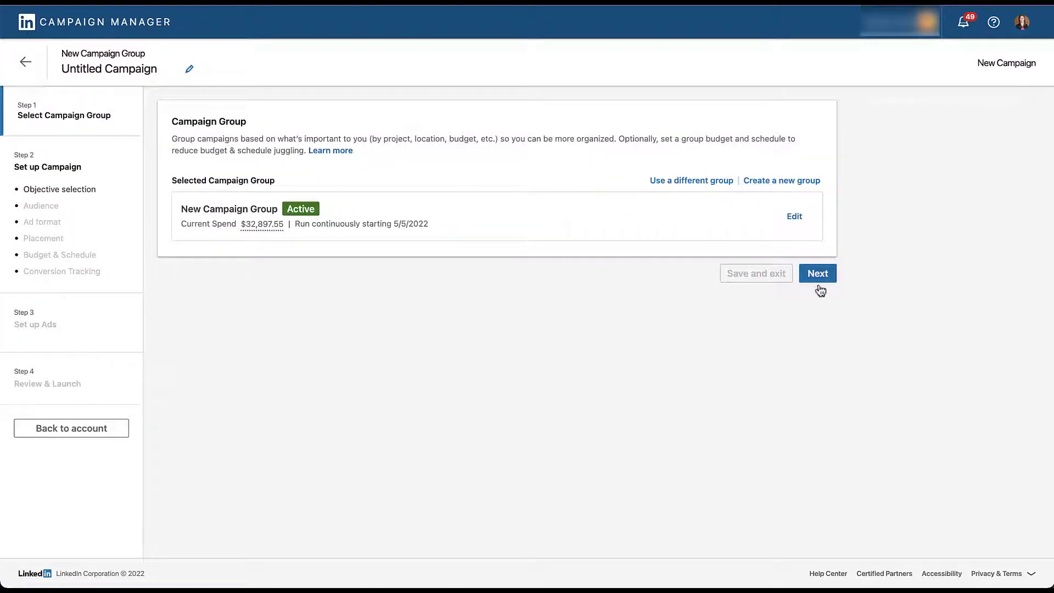
{"action": "left_click", "coordinate": [816, 273]}
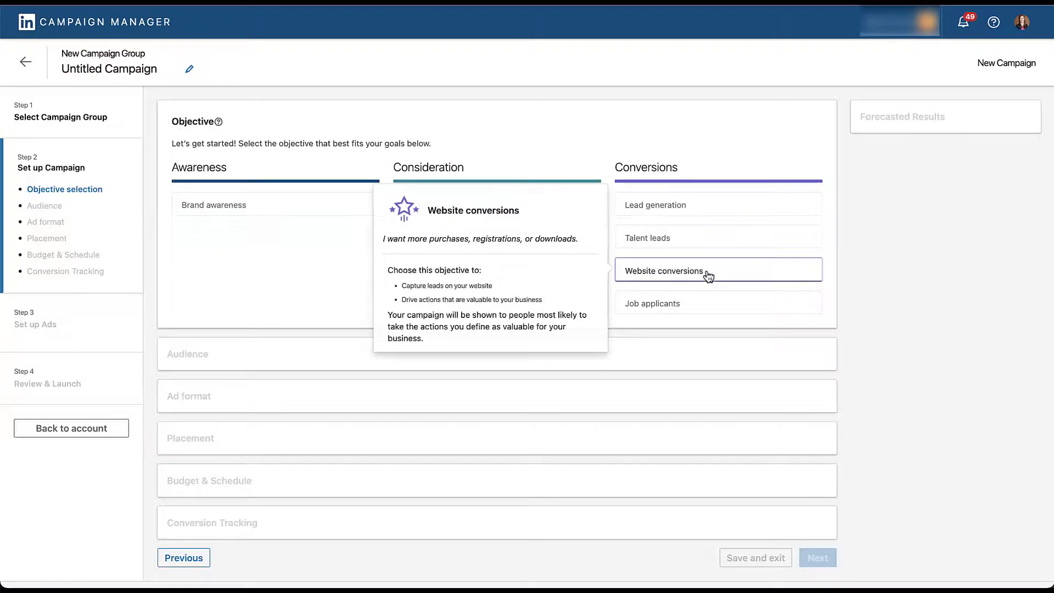
{"action": "left_click", "coordinate": [716, 270]}
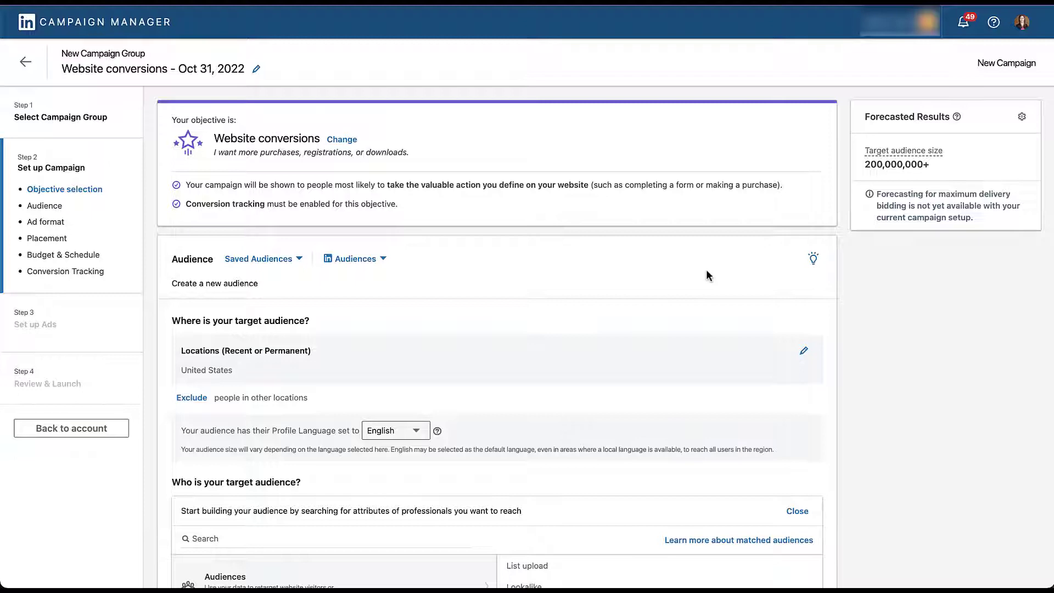
{"action": "mouse_move", "coordinate": [914, 472]}
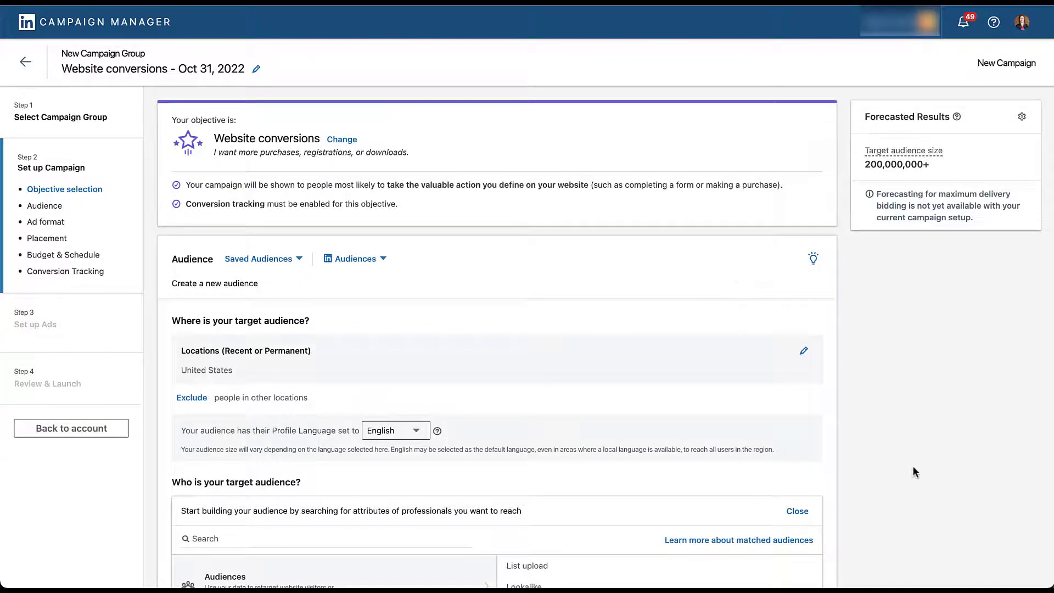
{"action": "scroll", "scroll_direction": "down", "scroll_amount": 3}
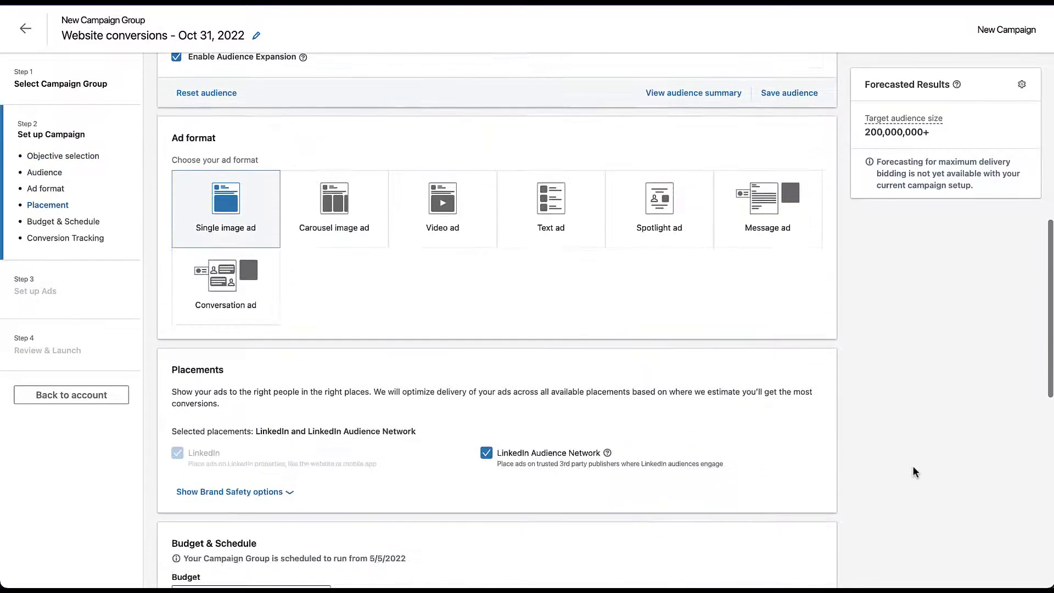
{"action": "scroll", "scroll_direction": "down", "scroll_amount": 3}
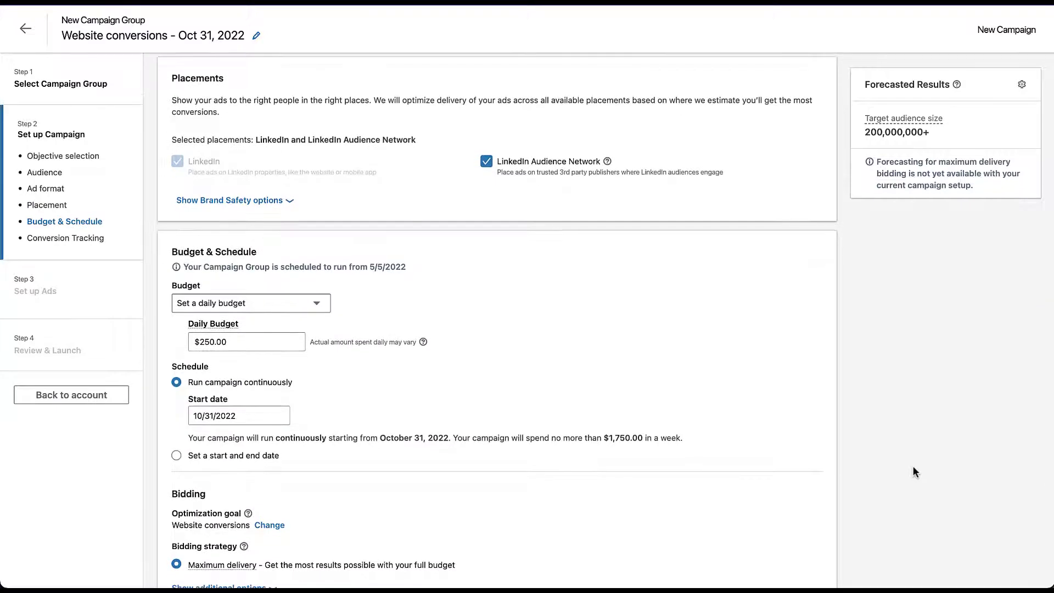
{"action": "mouse_move", "coordinate": [785, 291]}
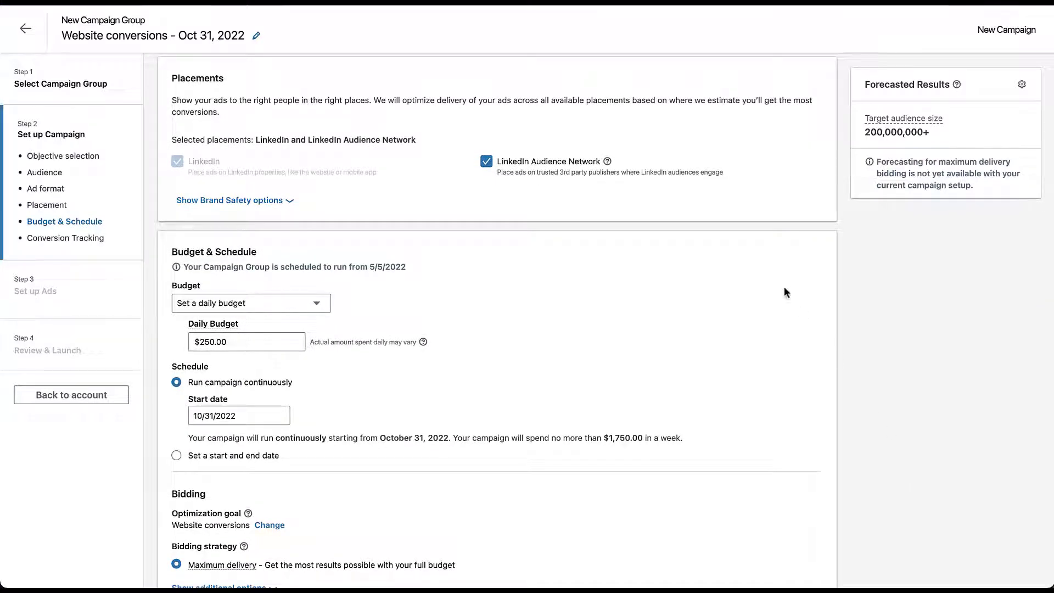
{"action": "mouse_move", "coordinate": [191, 180]}
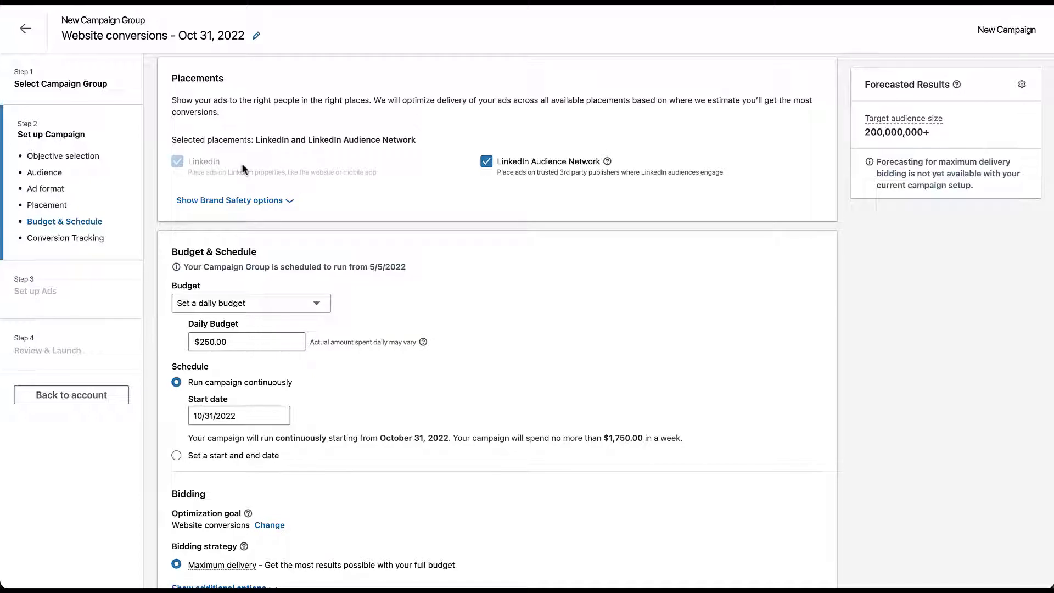
{"action": "mouse_move", "coordinate": [485, 176]}
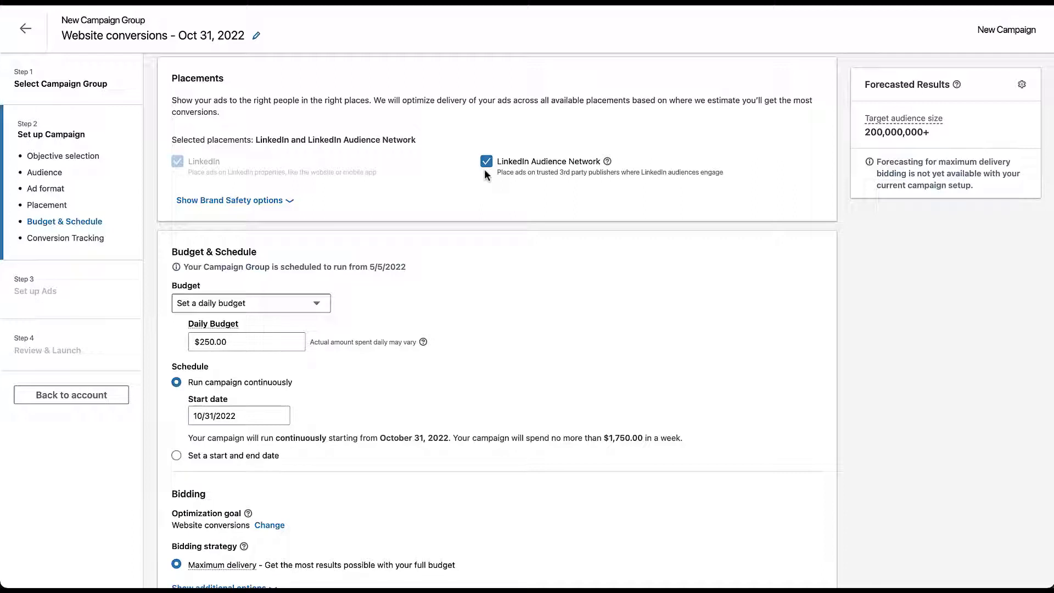
{"action": "left_click", "coordinate": [486, 162]}
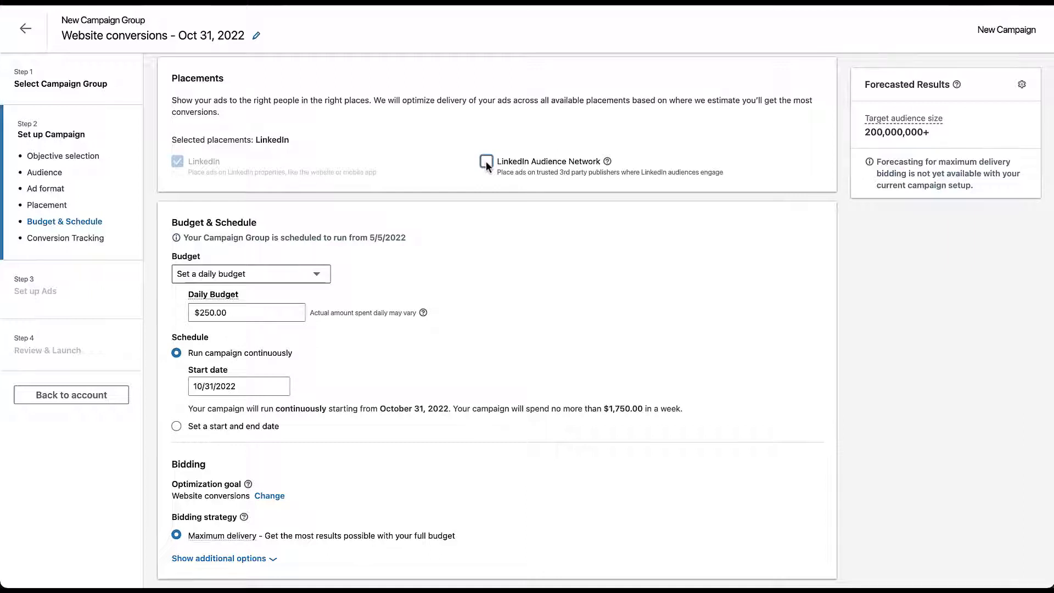
{"action": "left_click", "coordinate": [485, 162]}
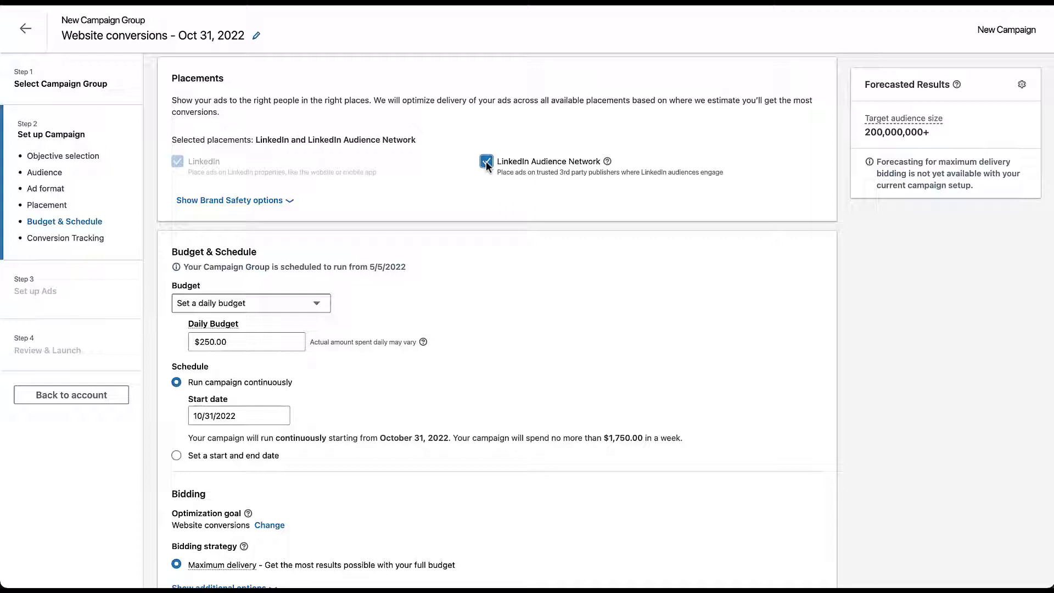
Exclude the Business subcategories Advertising and Agriculture from the Audience Network.
{"action": "left_click", "coordinate": [229, 200]}
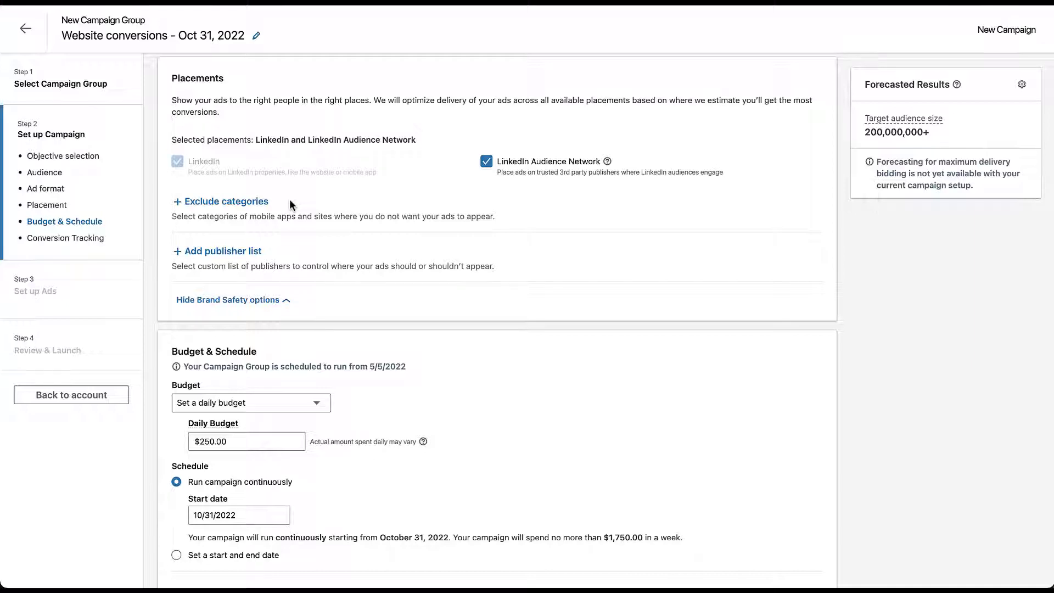
{"action": "mouse_move", "coordinate": [260, 212]}
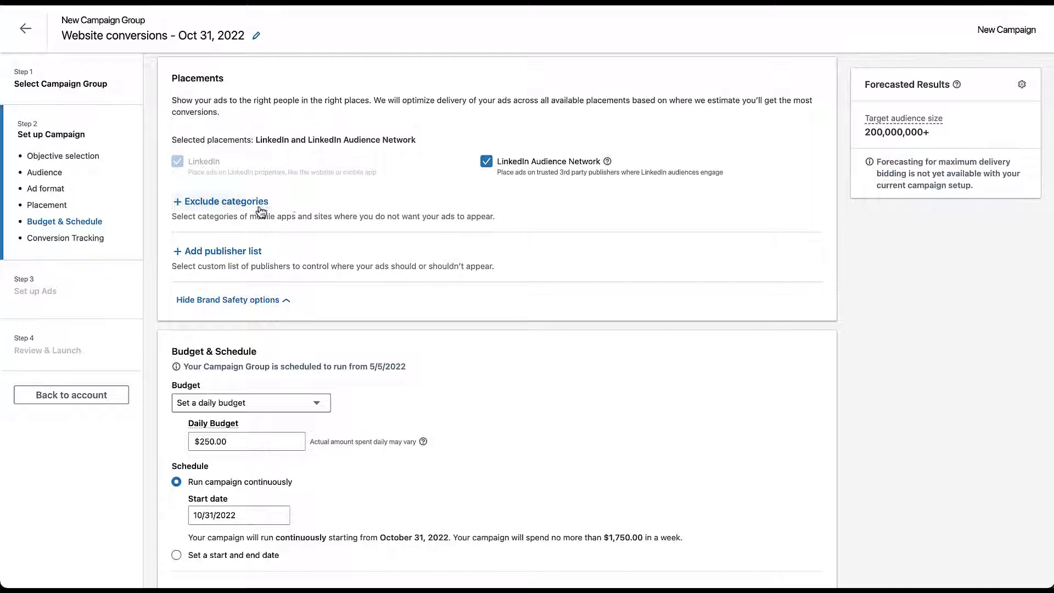
{"action": "left_click", "coordinate": [227, 201]}
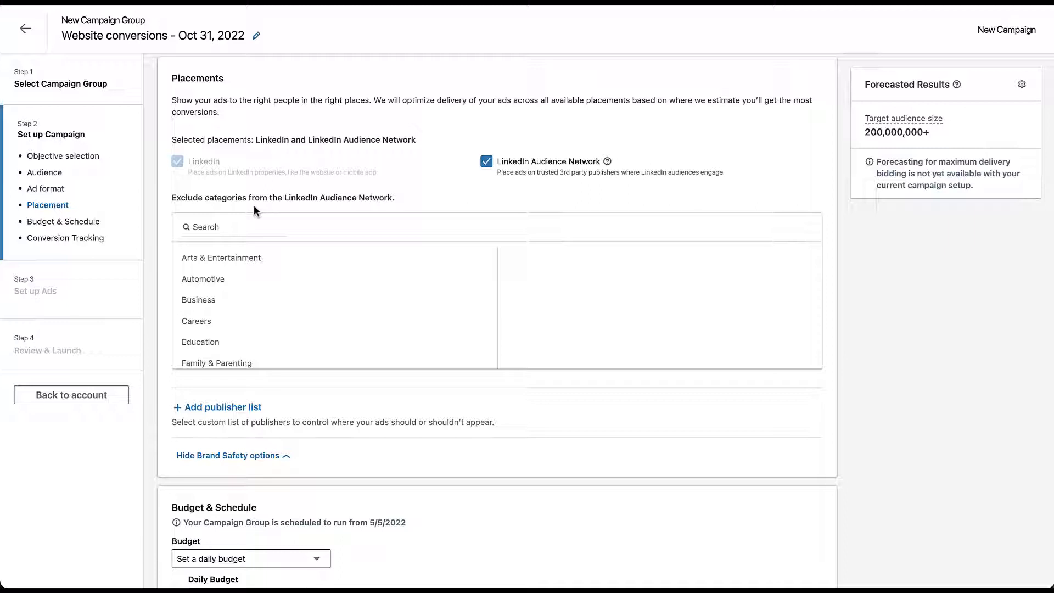
{"action": "mouse_move", "coordinate": [248, 299]}
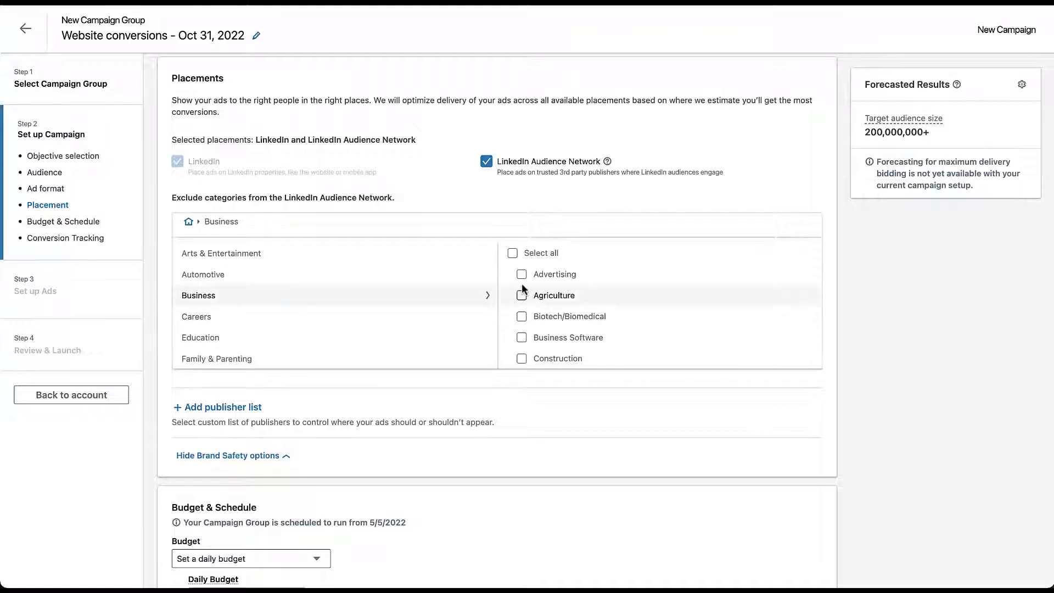
{"action": "left_click", "coordinate": [512, 253]}
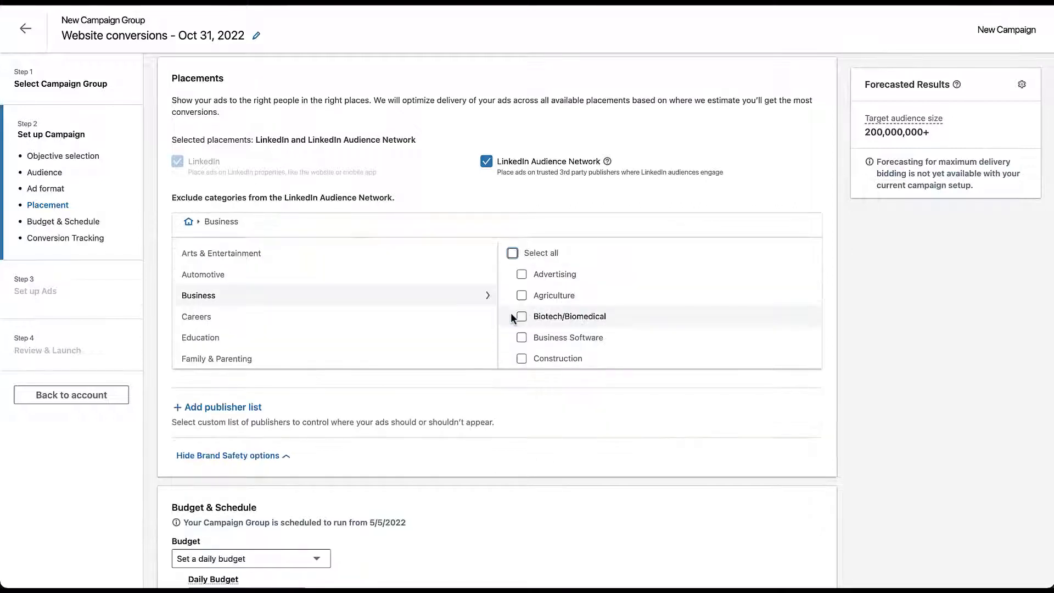
{"action": "left_click", "coordinate": [521, 273]}
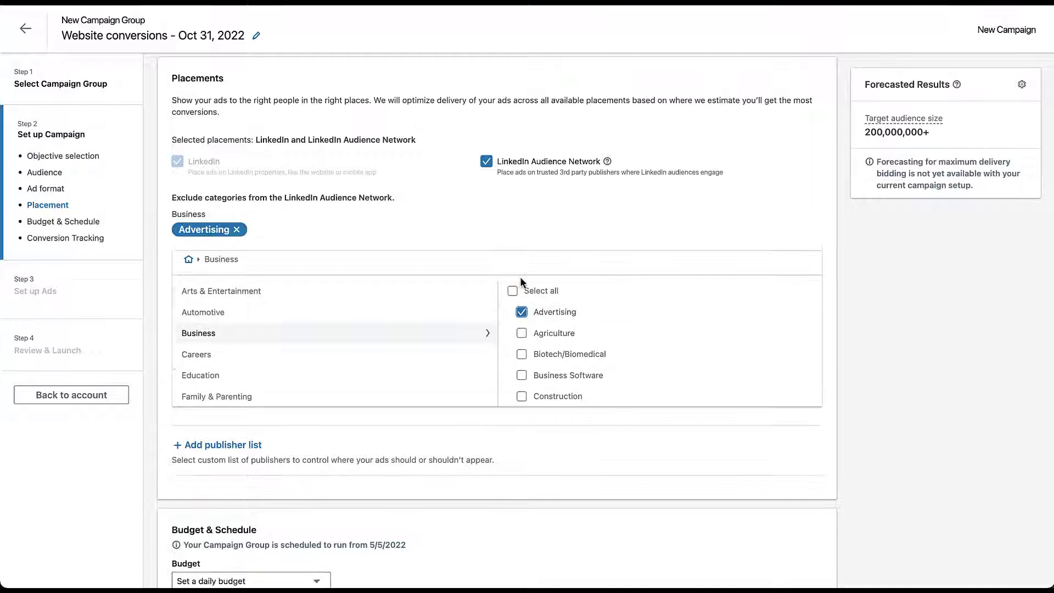
{"action": "left_click", "coordinate": [520, 332]}
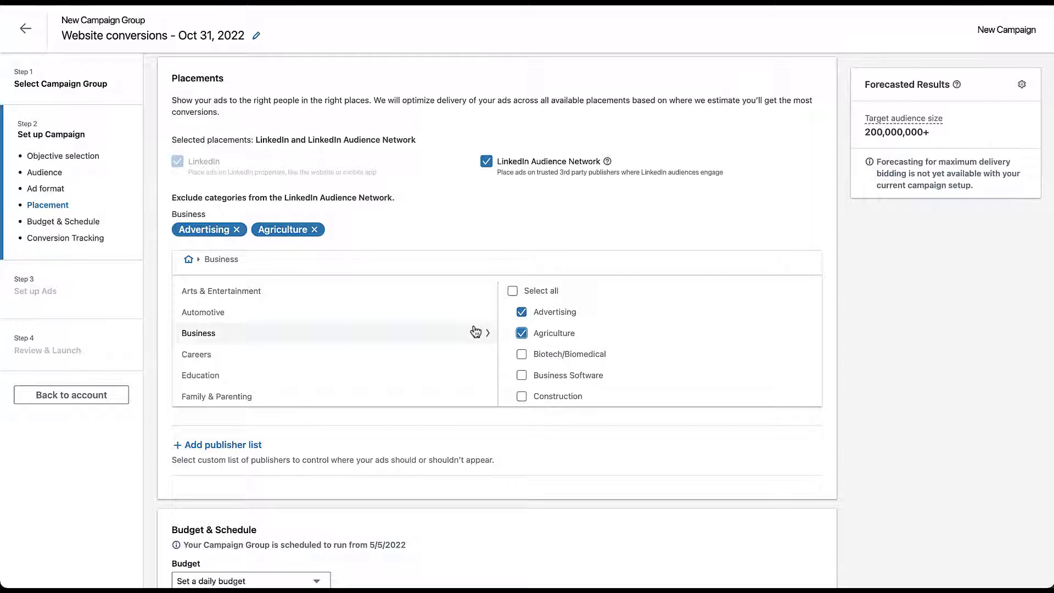
{"action": "mouse_move", "coordinate": [436, 339]}
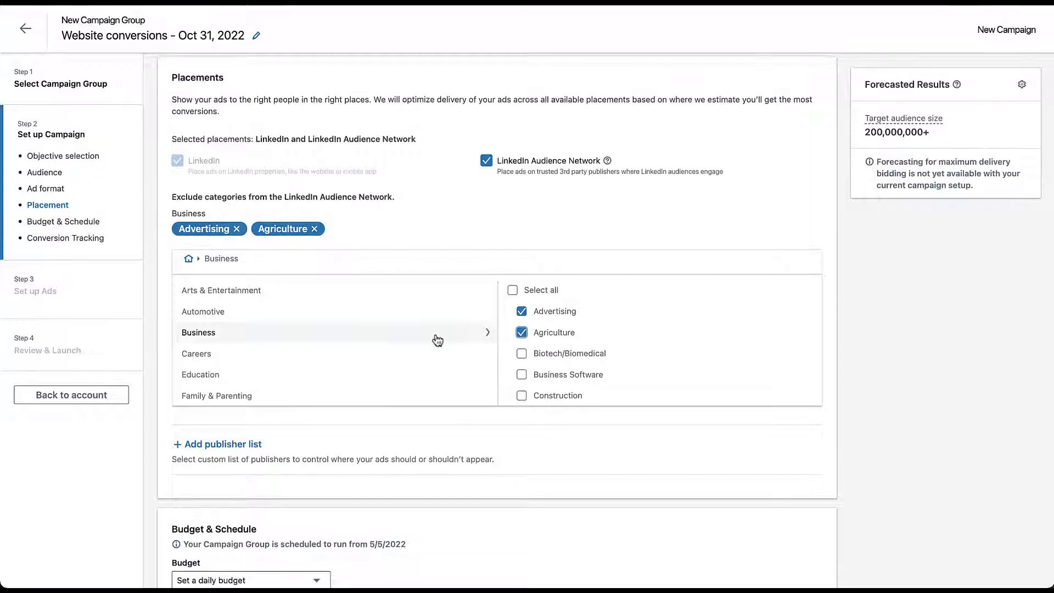
Scroll the category list and open the Science subcategories.
{"action": "scroll", "scroll_direction": "down", "scroll_amount": 3}
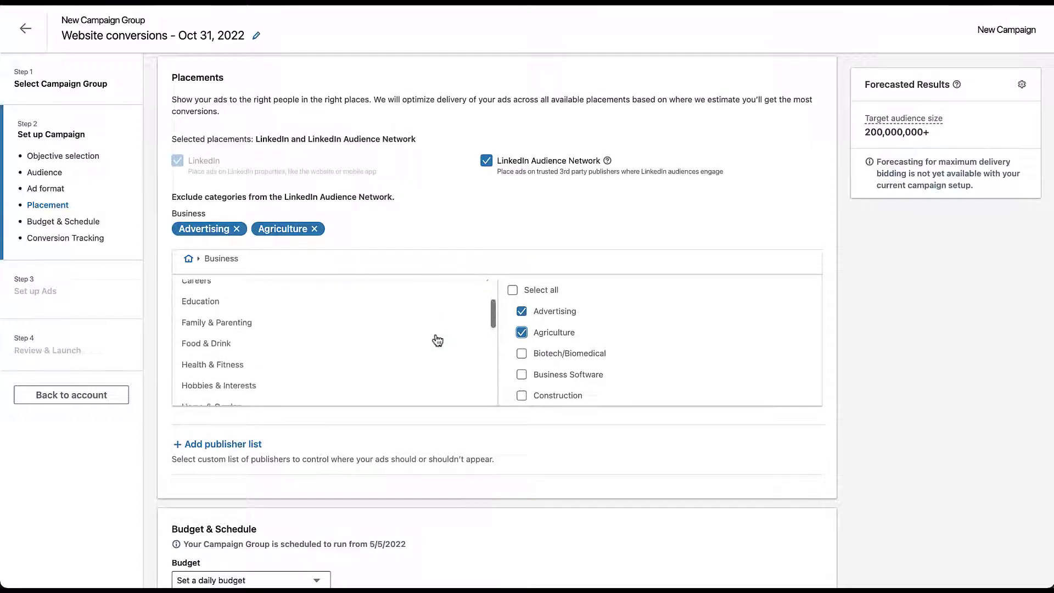
{"action": "scroll", "scroll_direction": "down", "scroll_amount": 3}
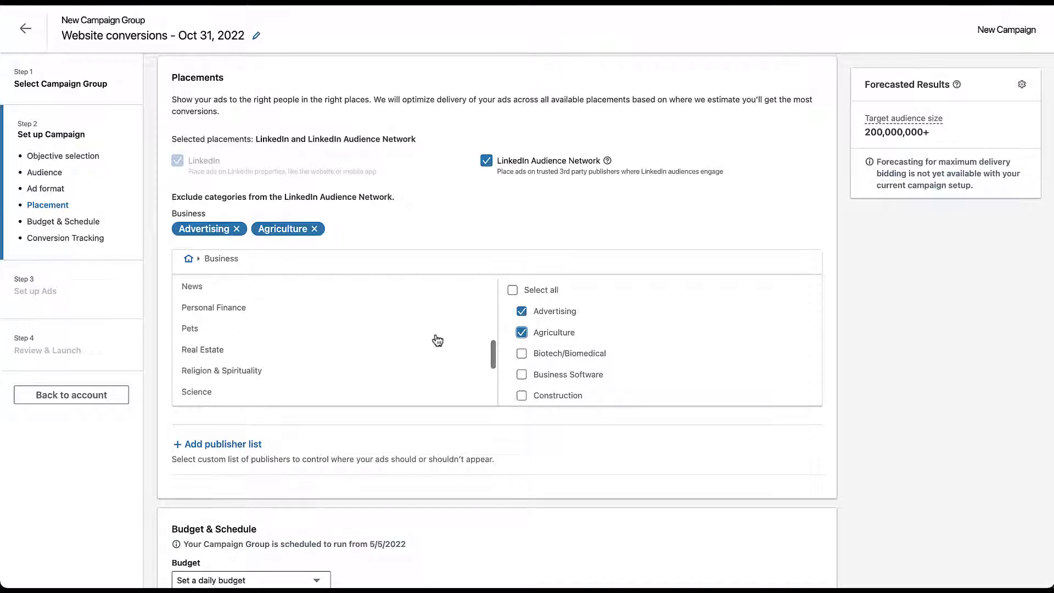
{"action": "scroll", "scroll_direction": "down", "scroll_amount": 3}
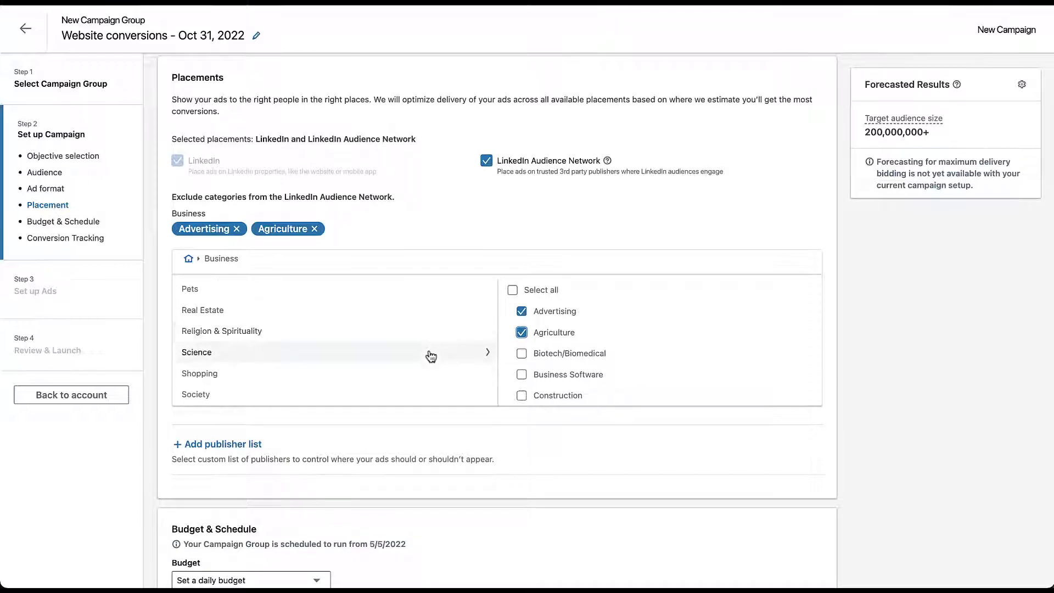
{"action": "left_click", "coordinate": [196, 353]}
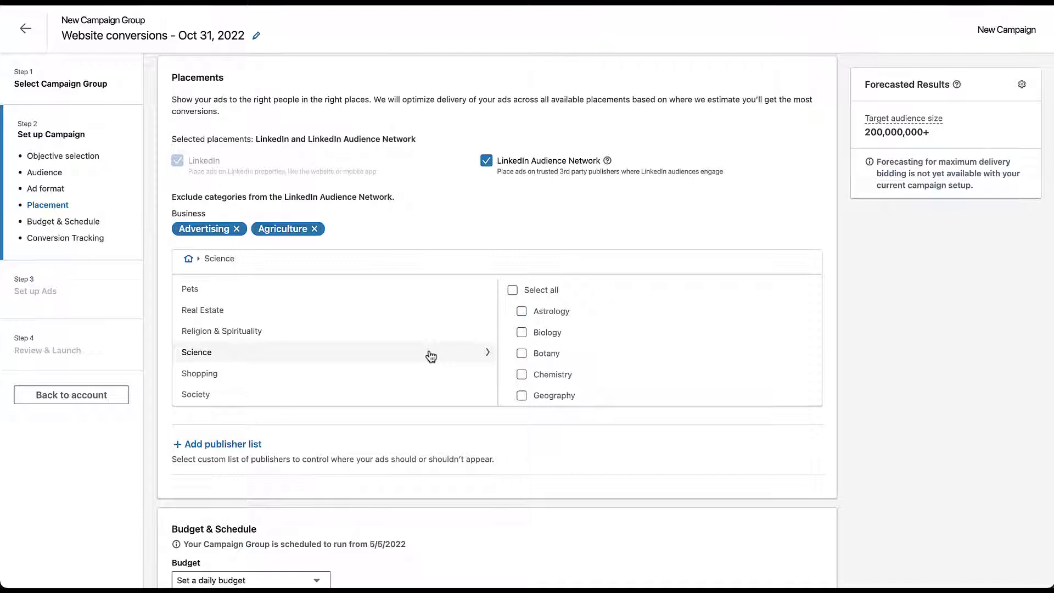
{"action": "mouse_move", "coordinate": [449, 354]}
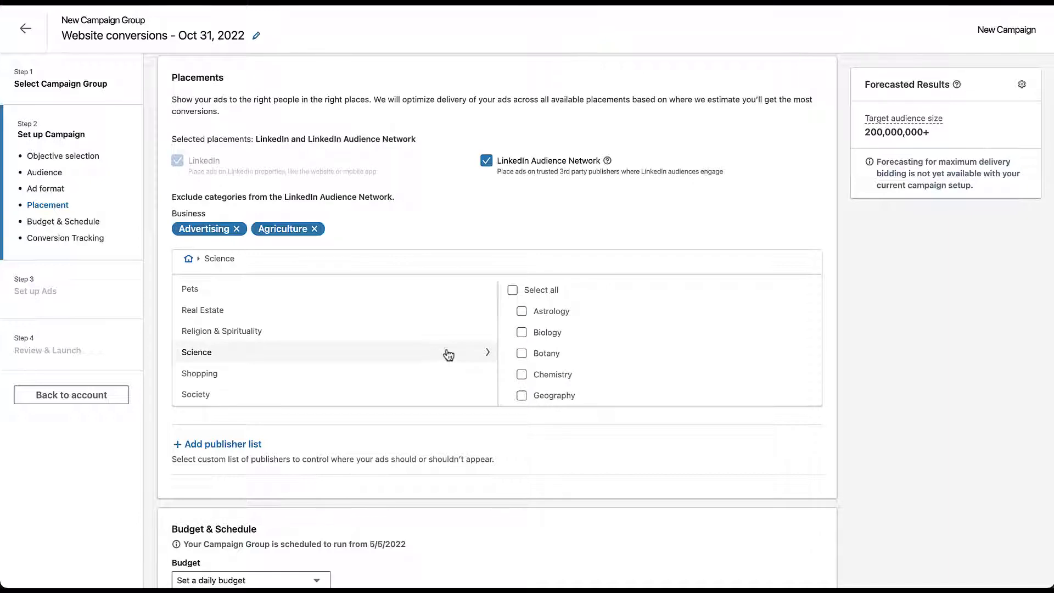
{"action": "mouse_move", "coordinate": [550, 311]}
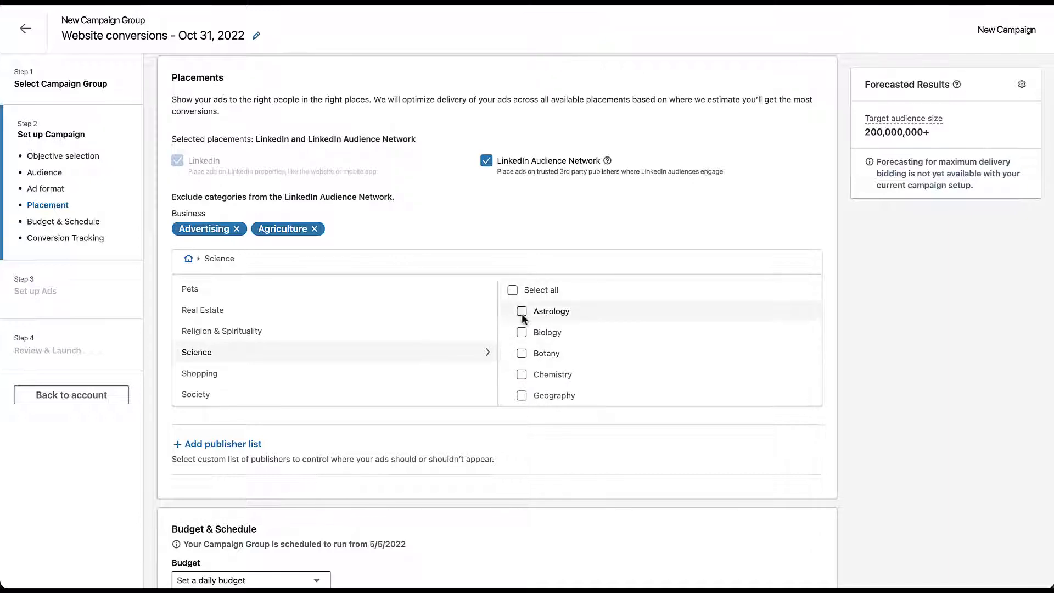
{"action": "mouse_move", "coordinate": [393, 371]}
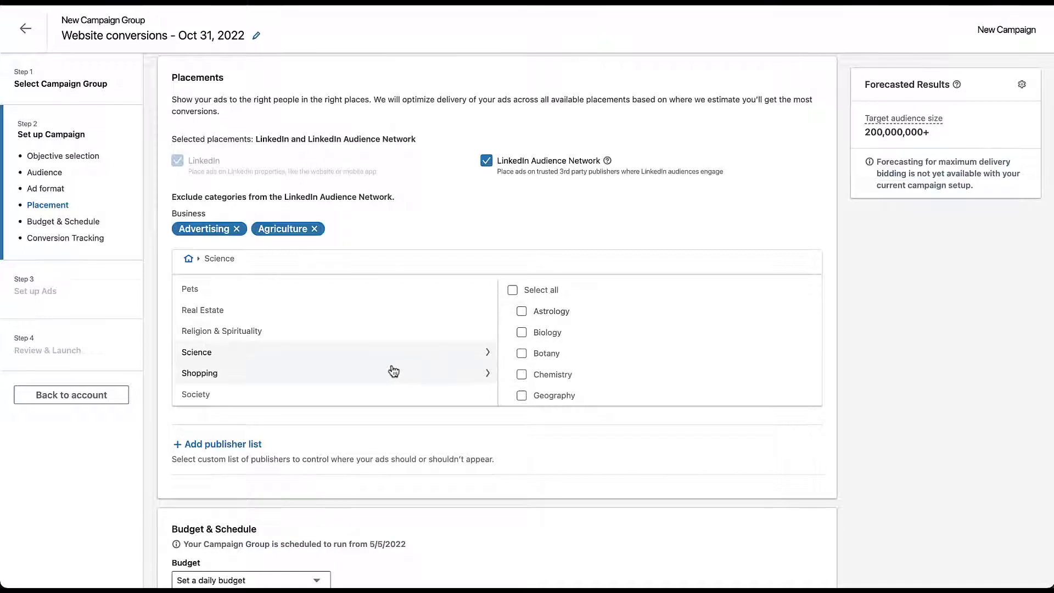
{"action": "mouse_move", "coordinate": [189, 267]}
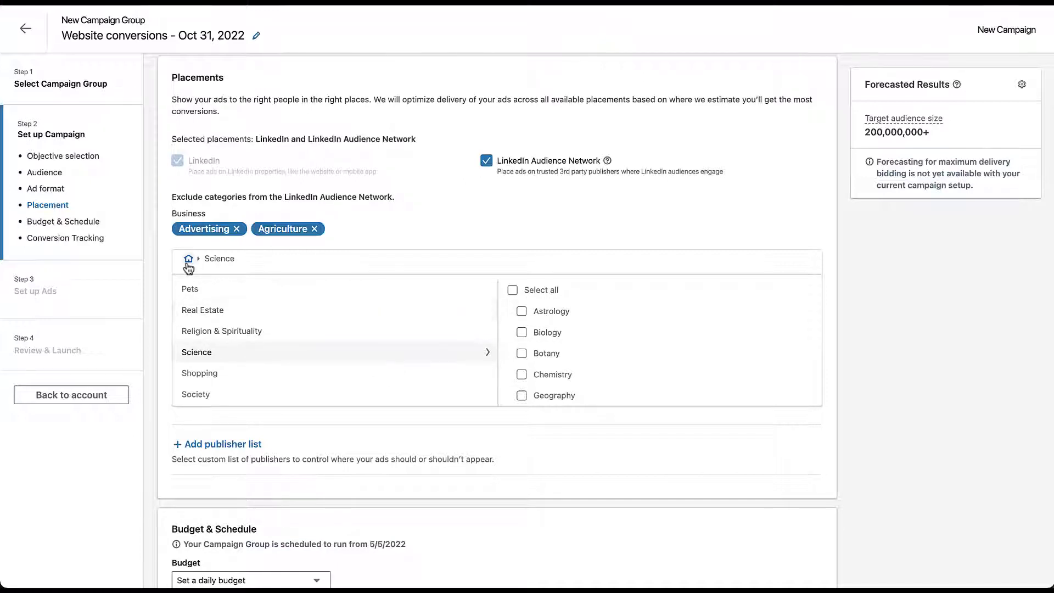
Search categories for 'poli' and exclude Politics from the Audience Network.
{"action": "left_click", "coordinate": [188, 263]}
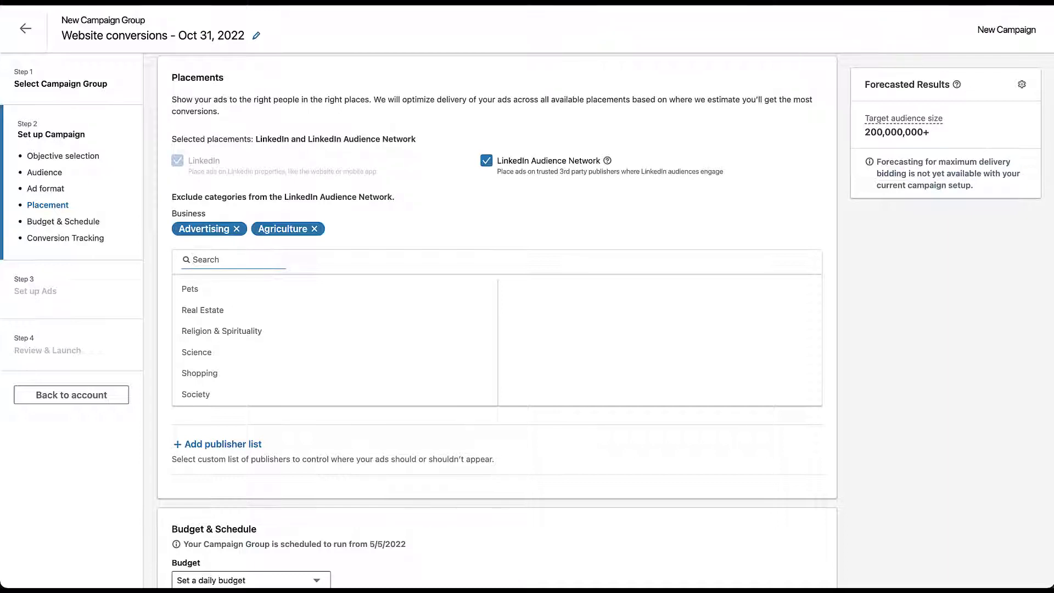
{"action": "type", "text": "poli"}
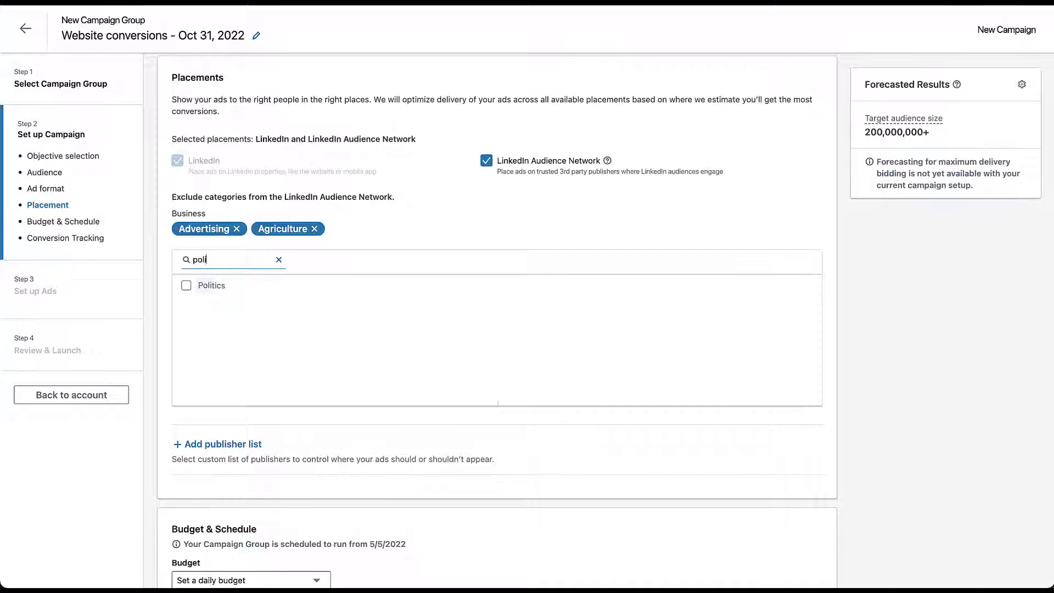
{"action": "left_click", "coordinate": [186, 285]}
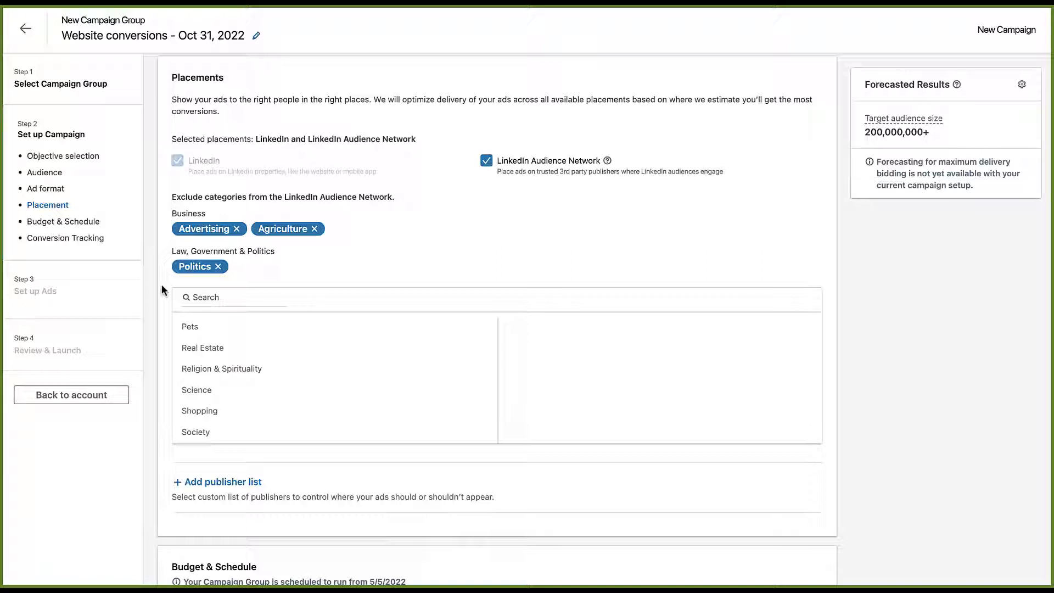
{"action": "mouse_move", "coordinate": [168, 482]}
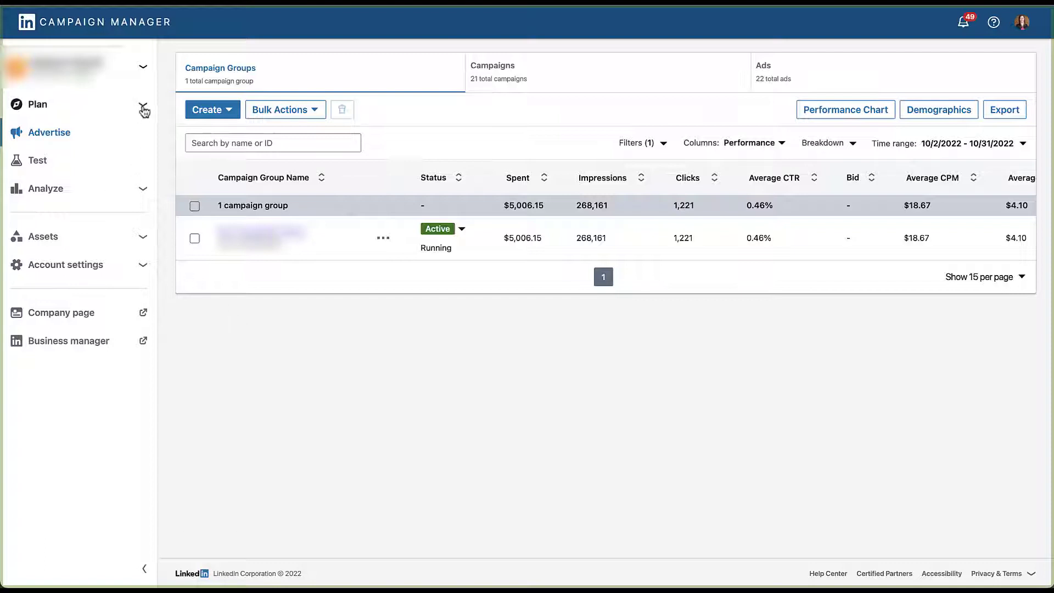
Open Brand safety under Plan in the left navigation.
{"action": "left_click", "coordinate": [38, 104]}
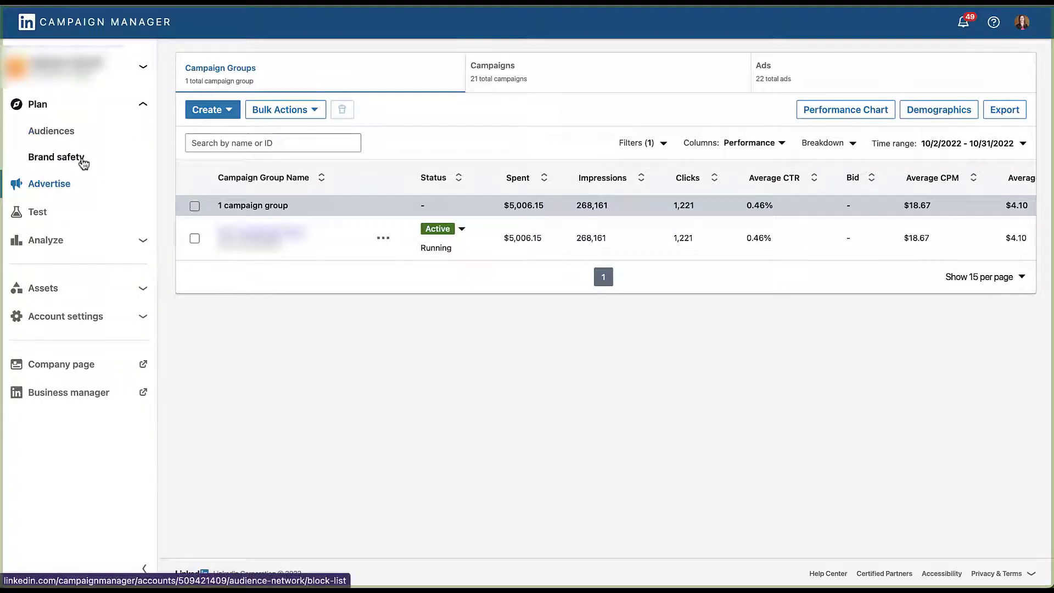
{"action": "left_click", "coordinate": [56, 157]}
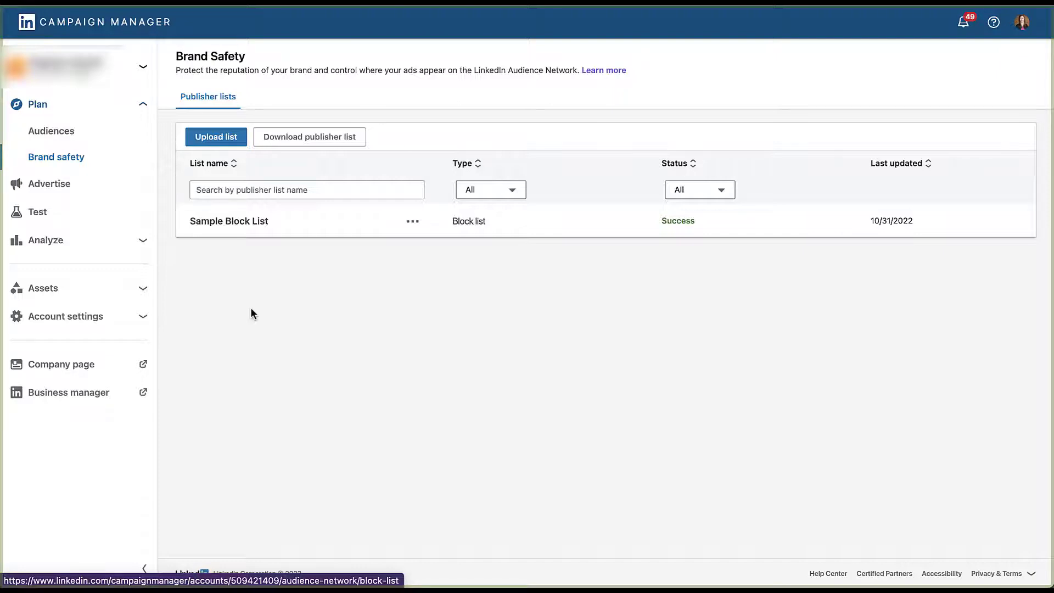
{"action": "mouse_move", "coordinate": [309, 136]}
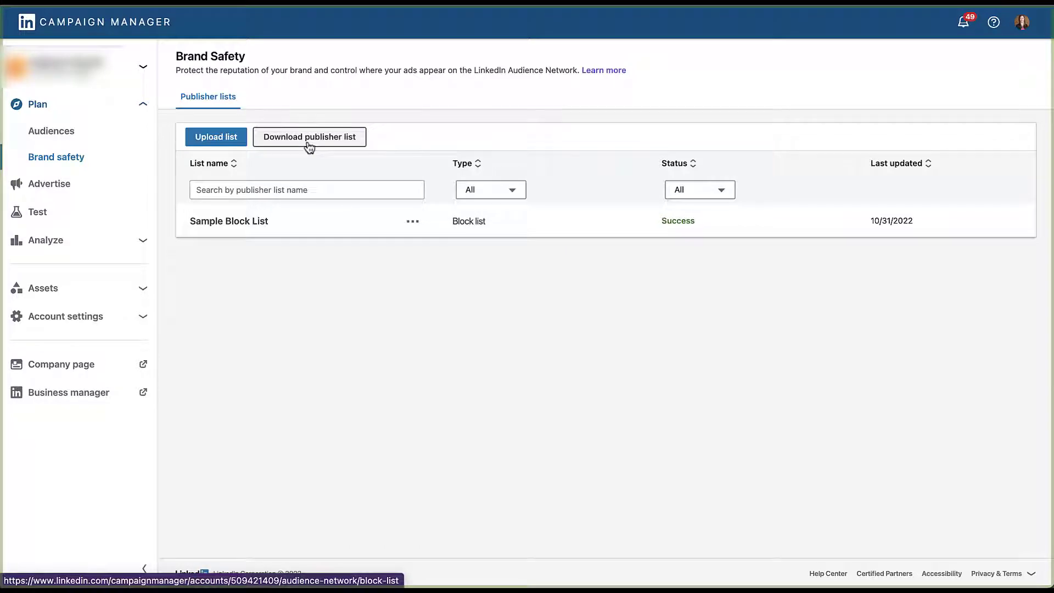
Download the sample PublisherList, scroll through its domains in Excel, then close it.
{"action": "left_click", "coordinate": [308, 137]}
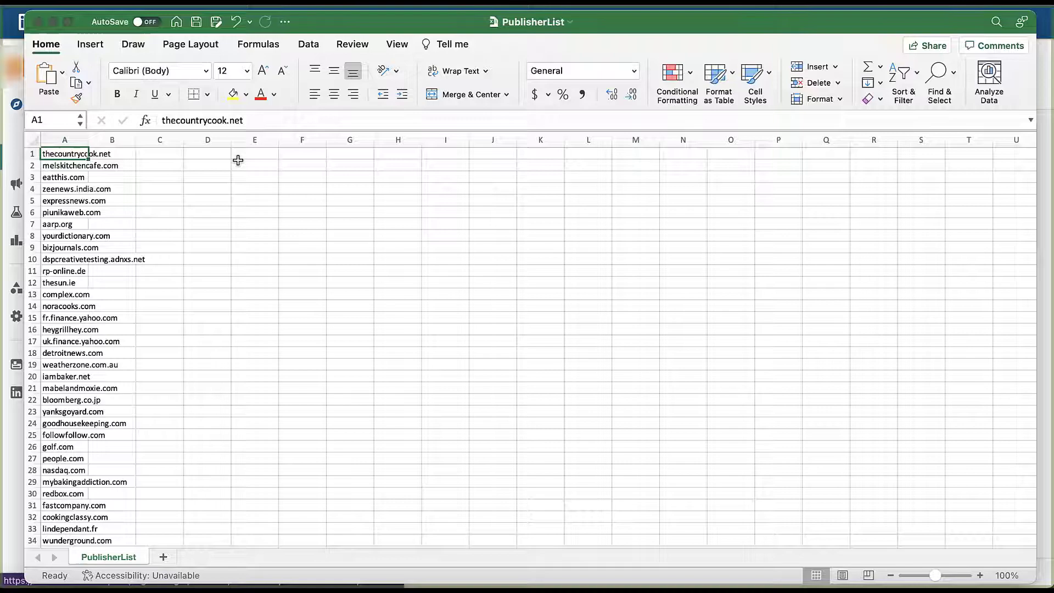
{"action": "scroll", "scroll_direction": "down", "scroll_amount": 3}
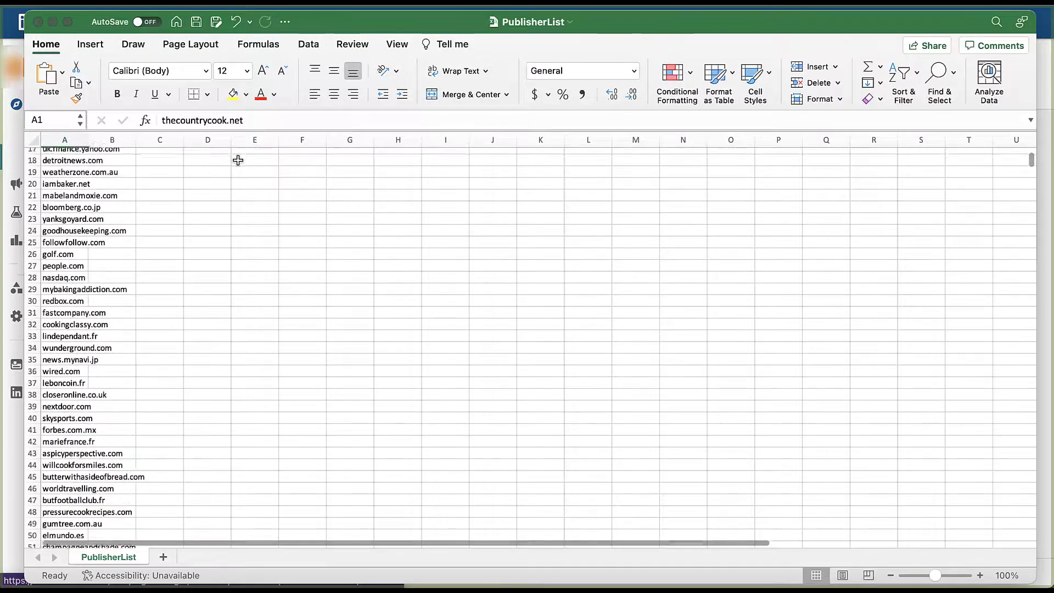
{"action": "scroll", "scroll_direction": "down", "scroll_amount": 3}
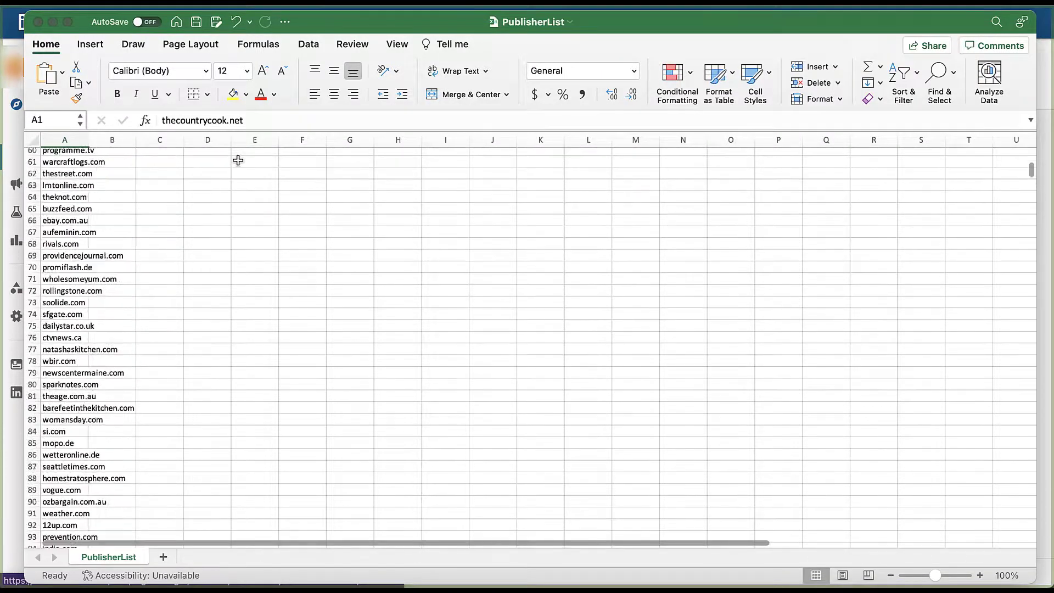
{"action": "scroll", "scroll_direction": "down", "scroll_amount": 3}
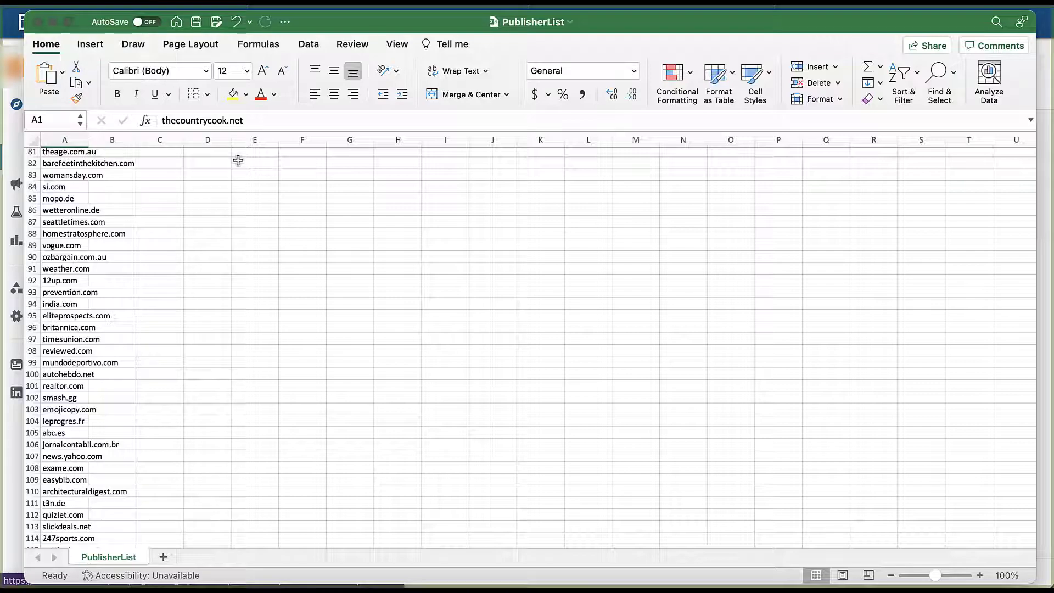
{"action": "scroll", "scroll_direction": "down", "scroll_amount": 3}
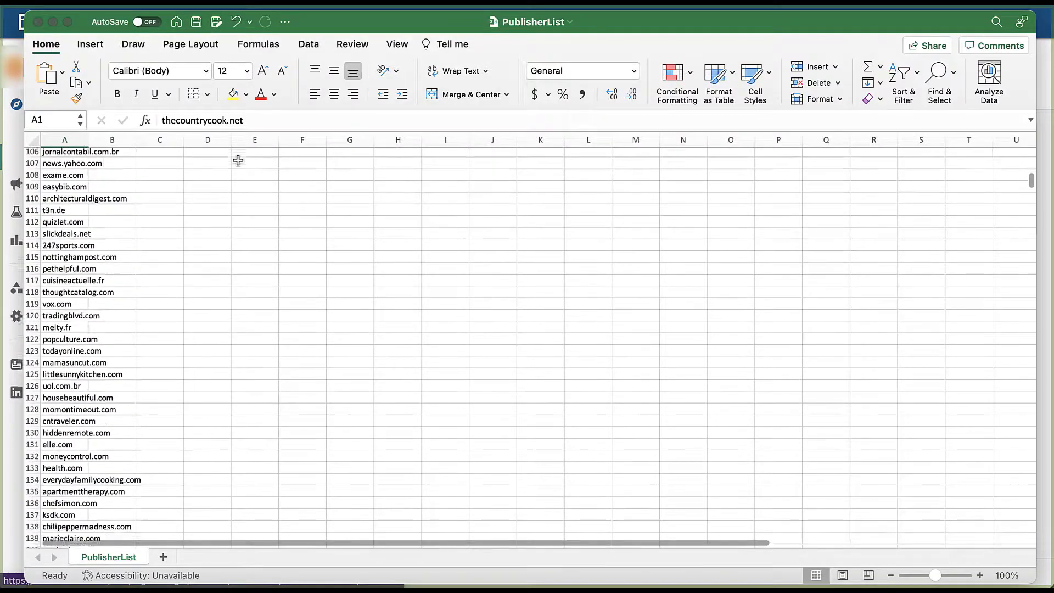
{"action": "scroll", "scroll_direction": "down", "scroll_amount": 3}
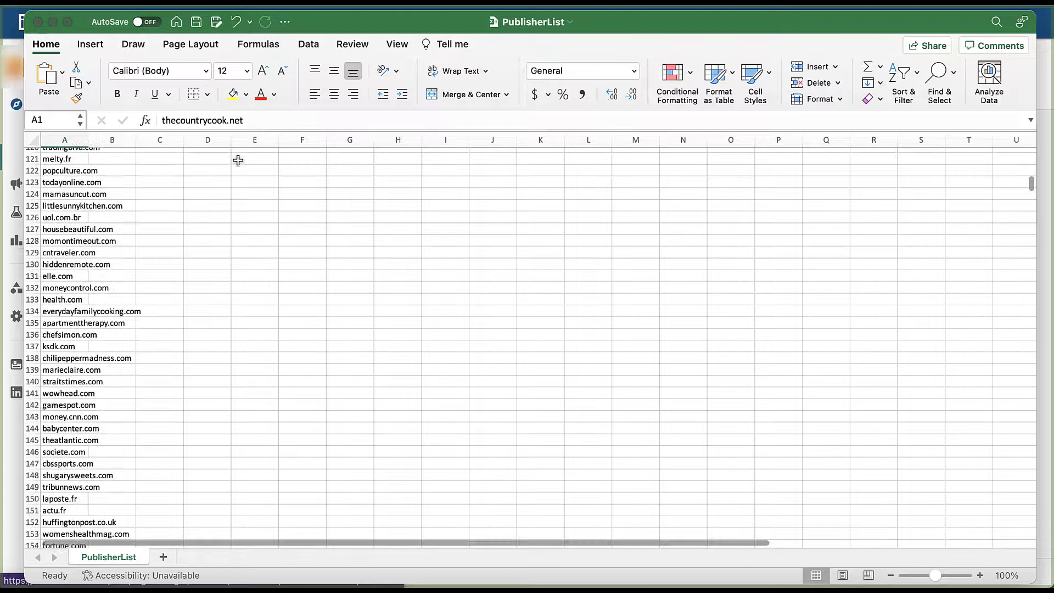
{"action": "scroll", "scroll_direction": "down", "scroll_amount": 3}
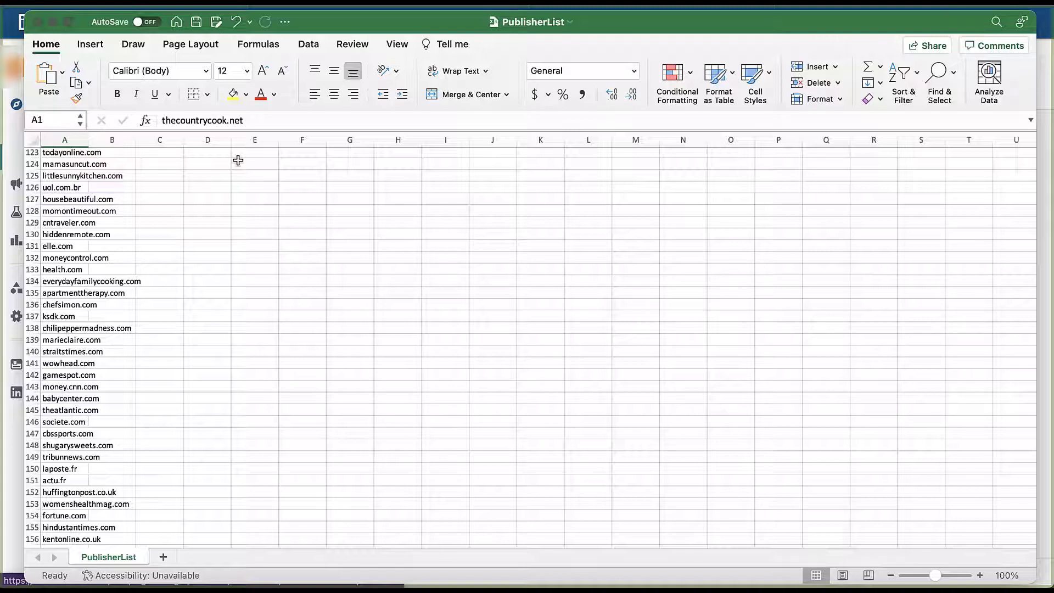
{"action": "left_click", "coordinate": [77, 199]}
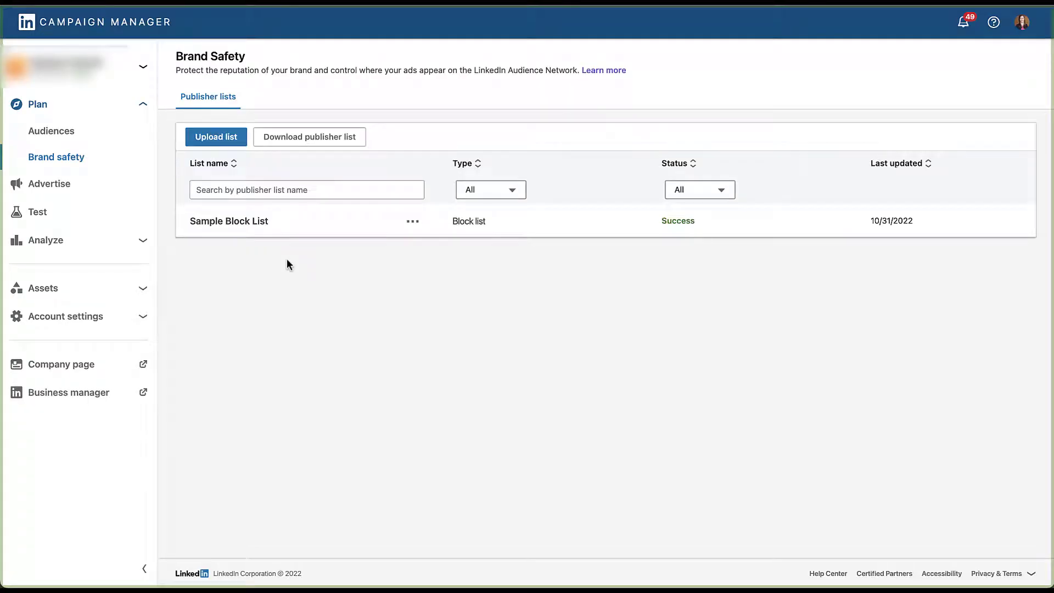
Open the Upload list dialog from the Publisher lists page.
{"action": "left_click", "coordinate": [215, 136]}
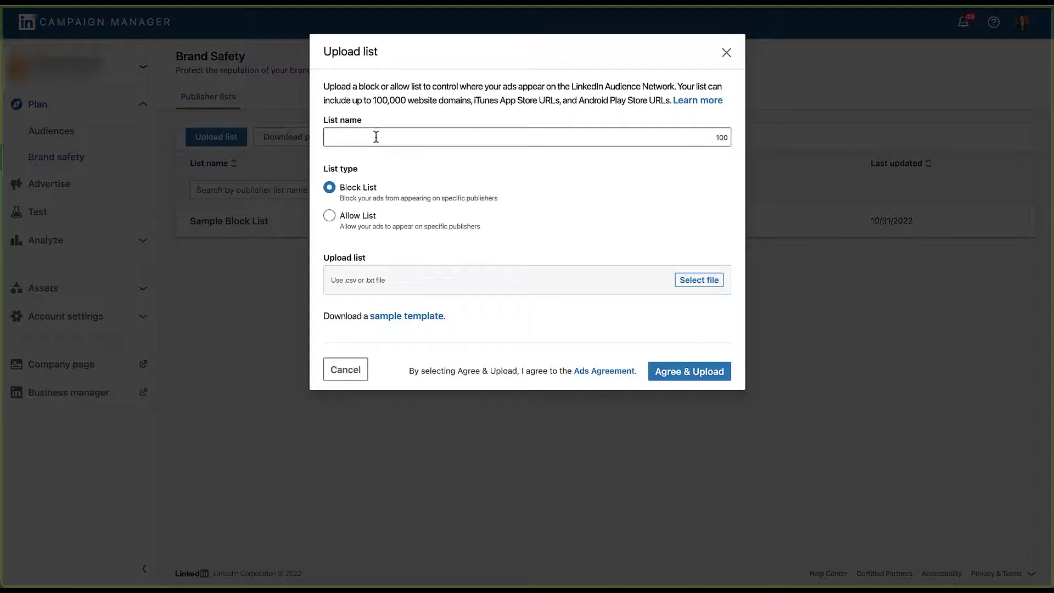
{"action": "mouse_move", "coordinate": [506, 211]}
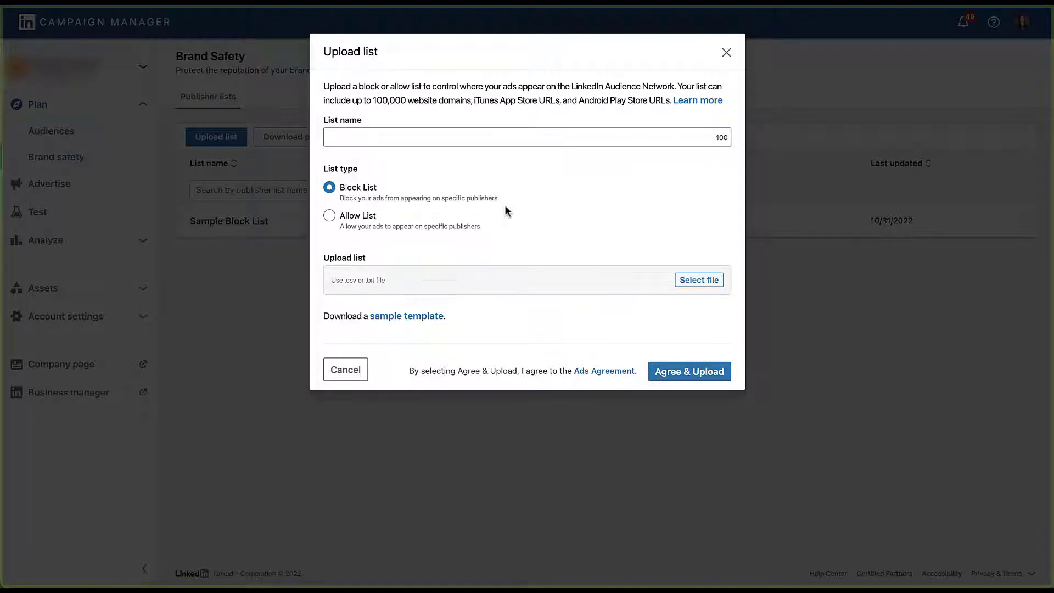
{"action": "mouse_move", "coordinate": [506, 203]}
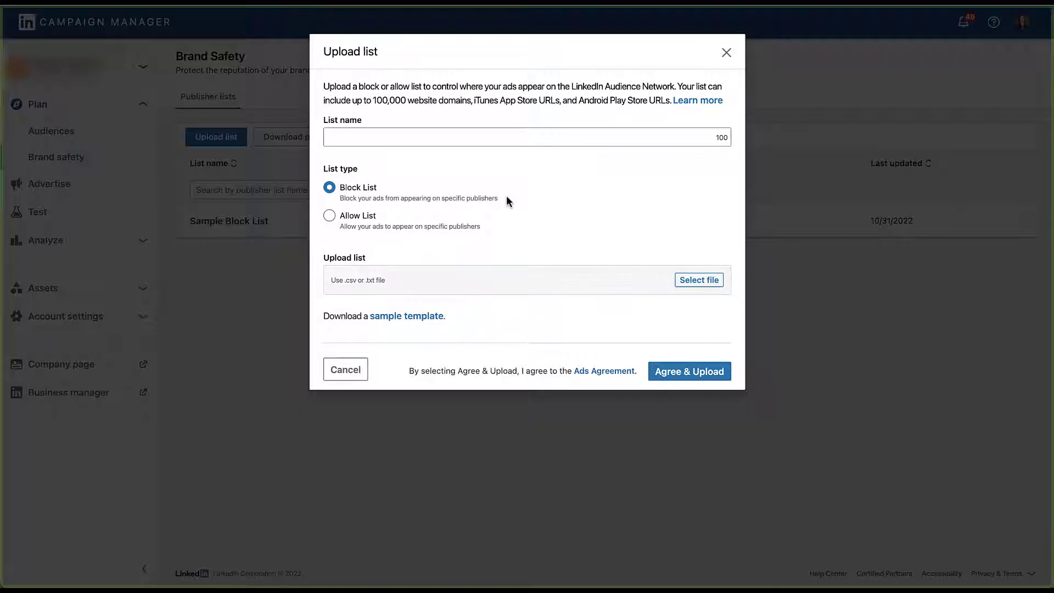
{"action": "mouse_move", "coordinate": [509, 229]}
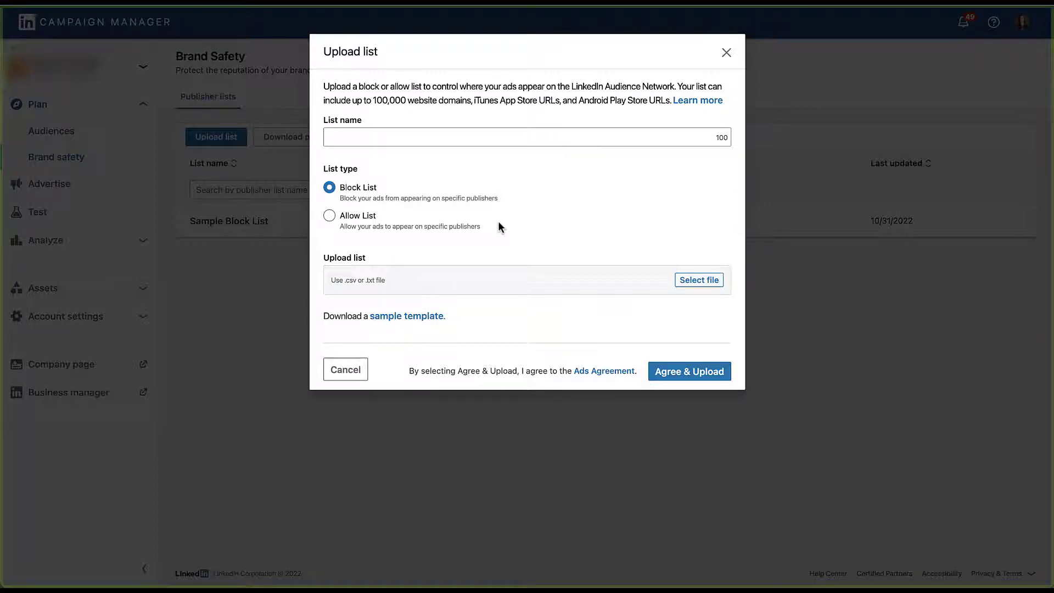
Upload the template as an Allow List named 'Sample Allow List' via Agree & Upload.
{"action": "type", "text": "Sample Allow List"}
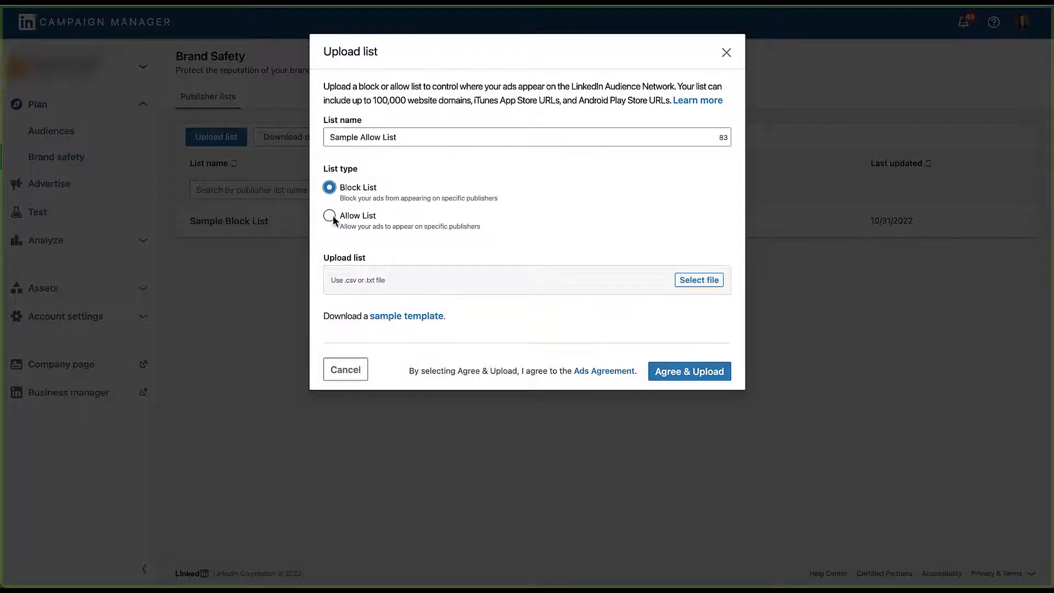
{"action": "left_click", "coordinate": [330, 215]}
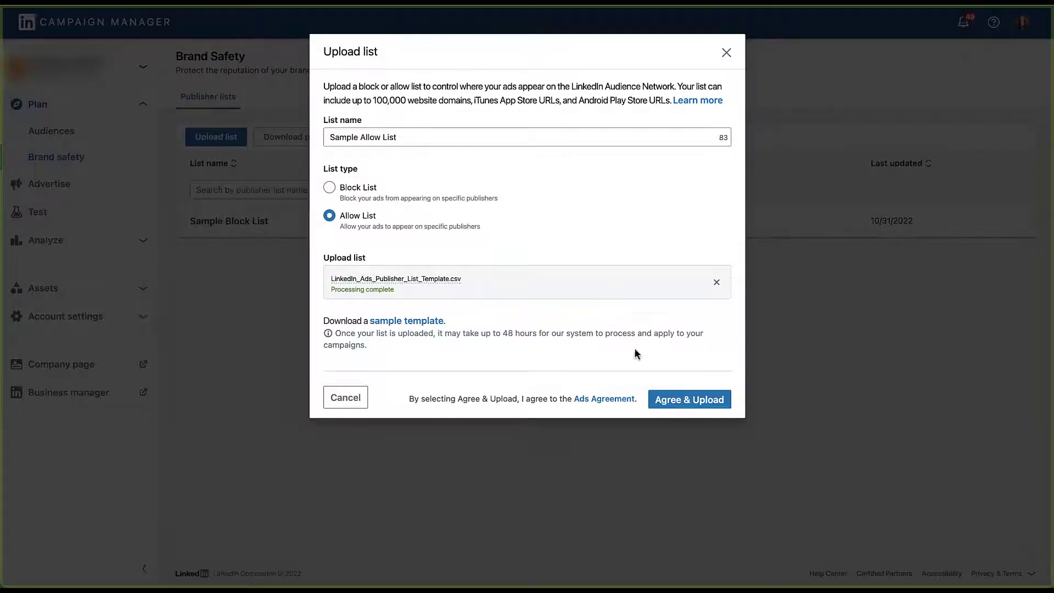
{"action": "left_click", "coordinate": [688, 398]}
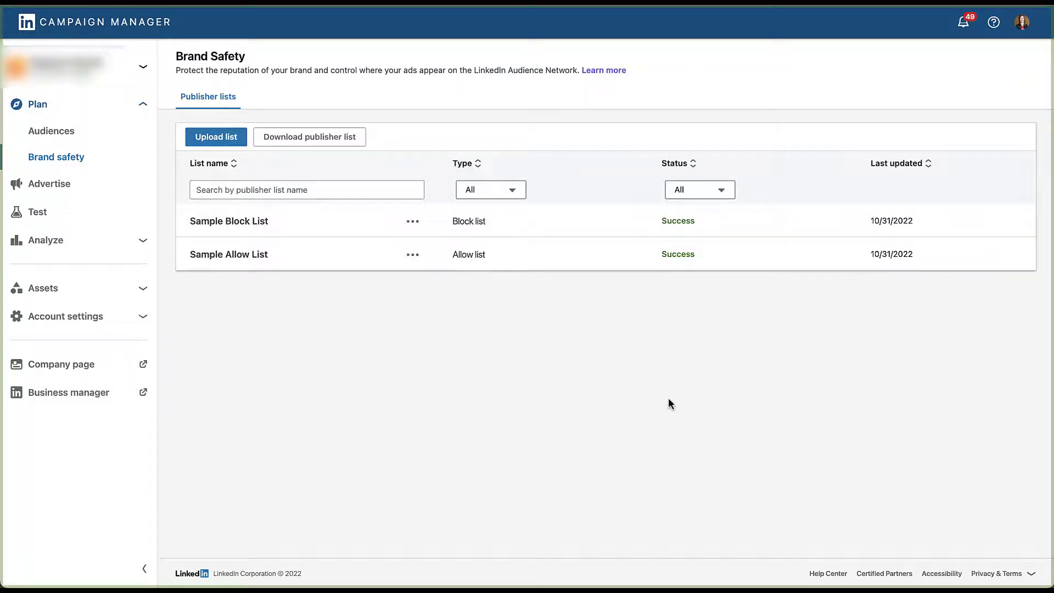
{"action": "mouse_move", "coordinate": [641, 388]}
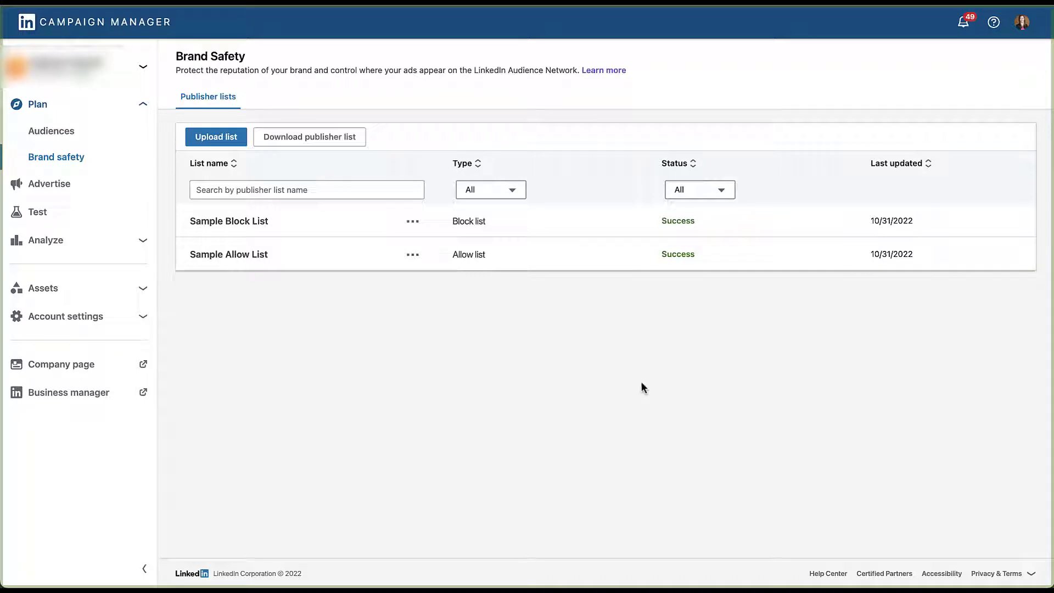
Download Sample Allow List from its three-dot actions menu.
{"action": "left_click", "coordinate": [412, 254]}
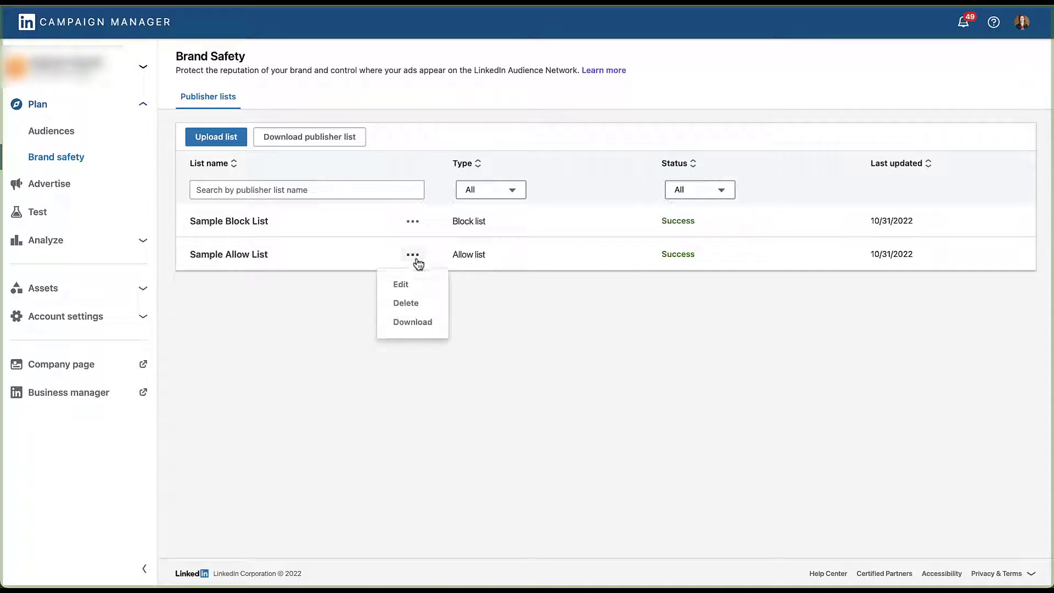
{"action": "mouse_move", "coordinate": [510, 317]}
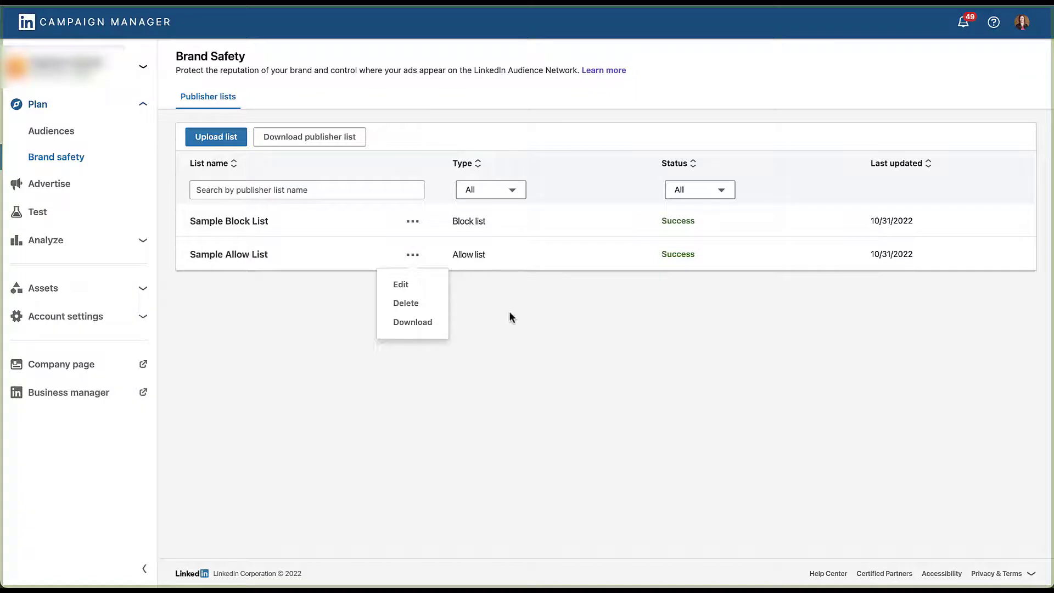
{"action": "mouse_move", "coordinate": [441, 328]}
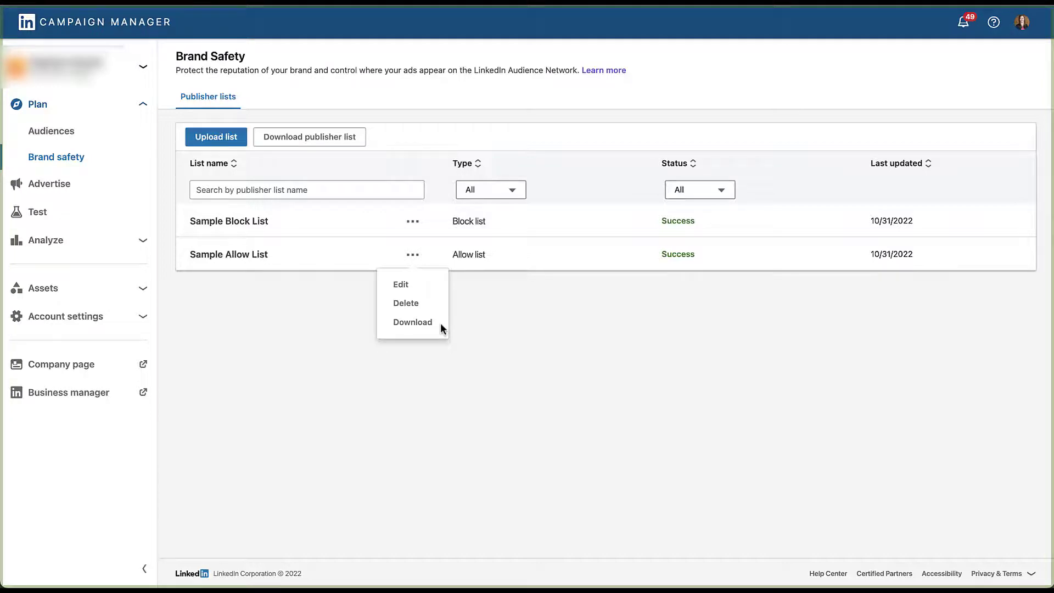
{"action": "left_click", "coordinate": [462, 325]}
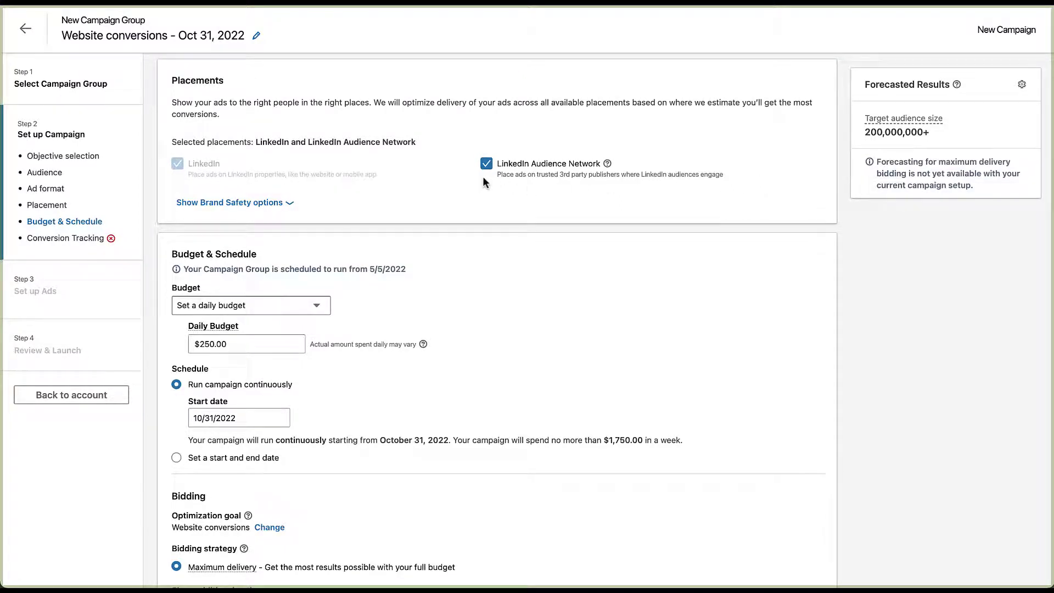
Add Sample Allow List as the campaign's publisher list, leaving Sample Block List unticked.
{"action": "left_click", "coordinate": [229, 202]}
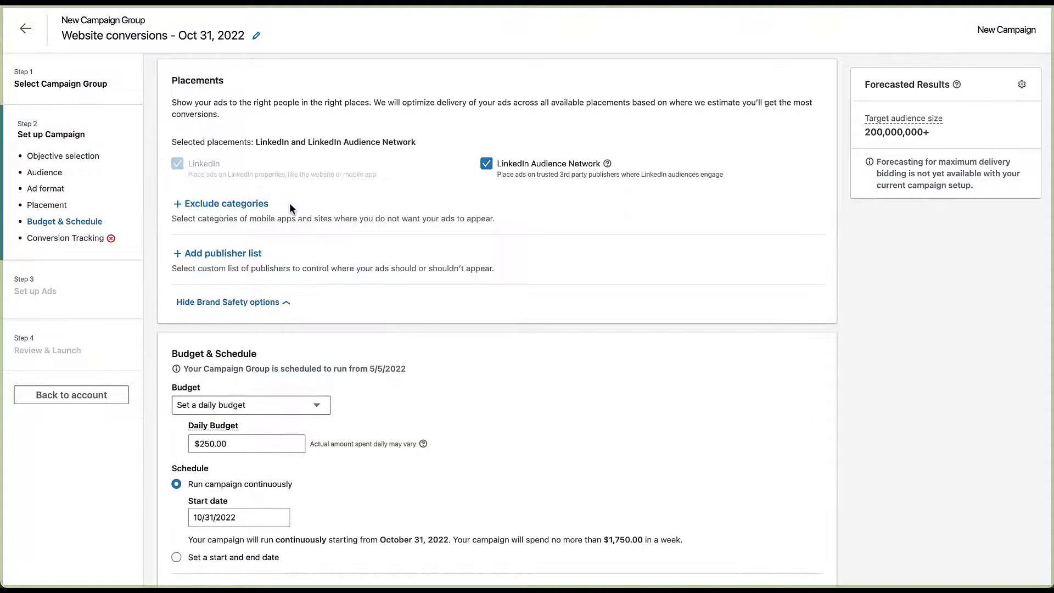
{"action": "mouse_move", "coordinate": [280, 211]}
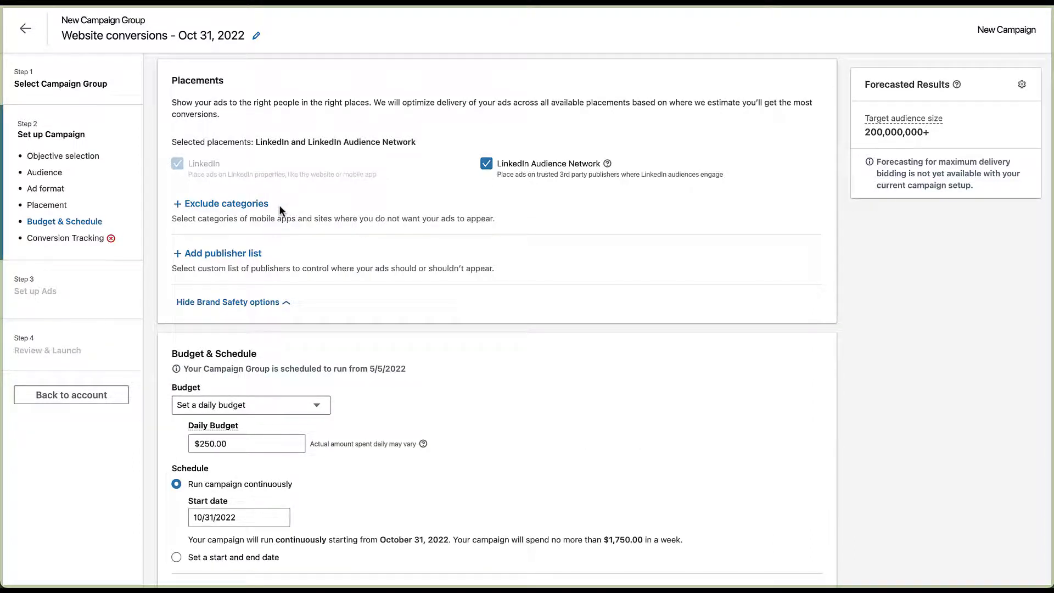
{"action": "mouse_move", "coordinate": [222, 254]}
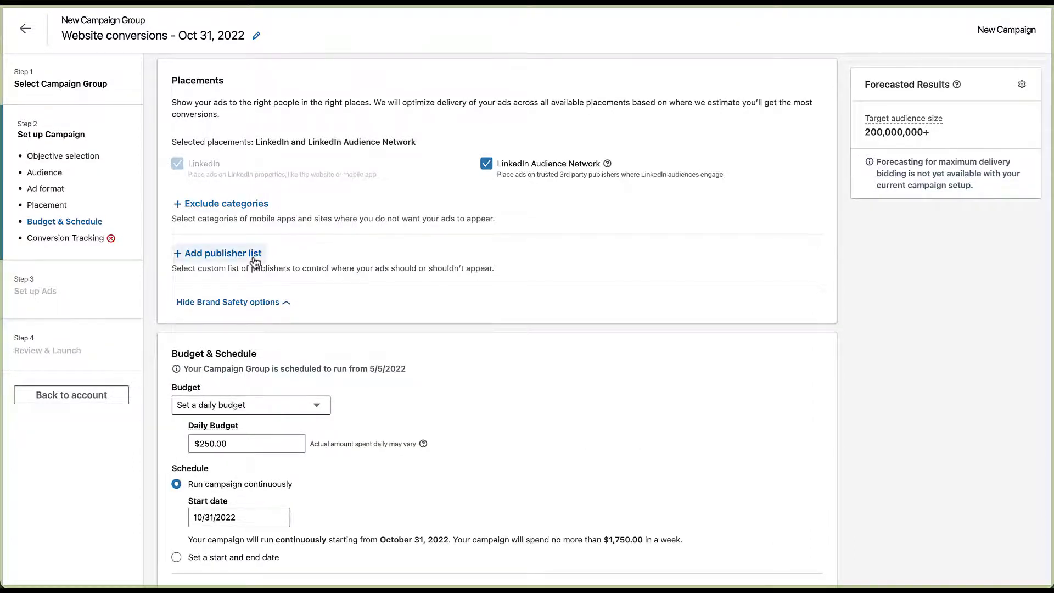
{"action": "left_click", "coordinate": [217, 252]}
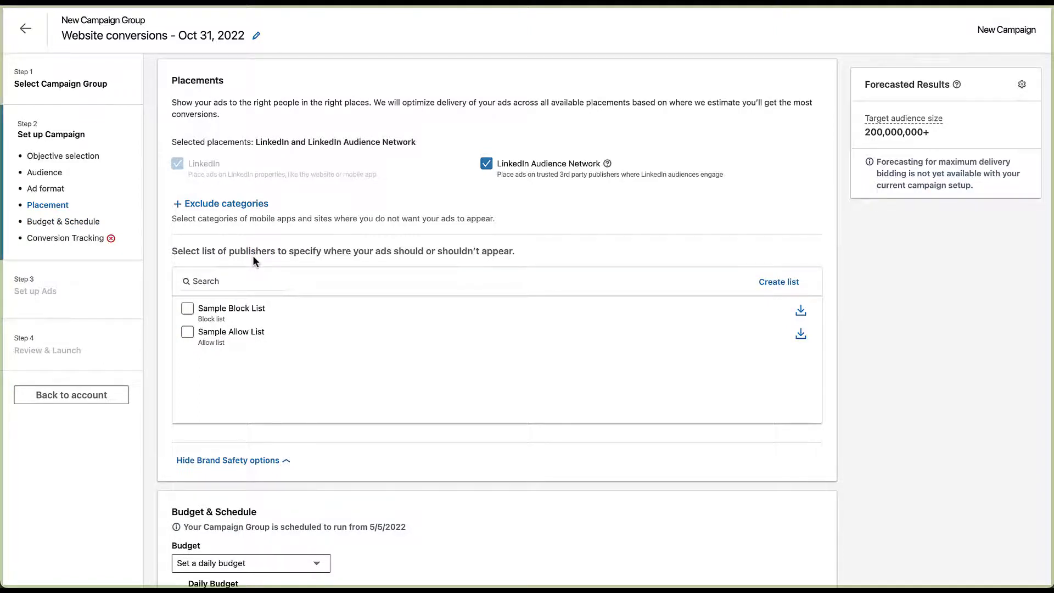
{"action": "left_click", "coordinate": [187, 308]}
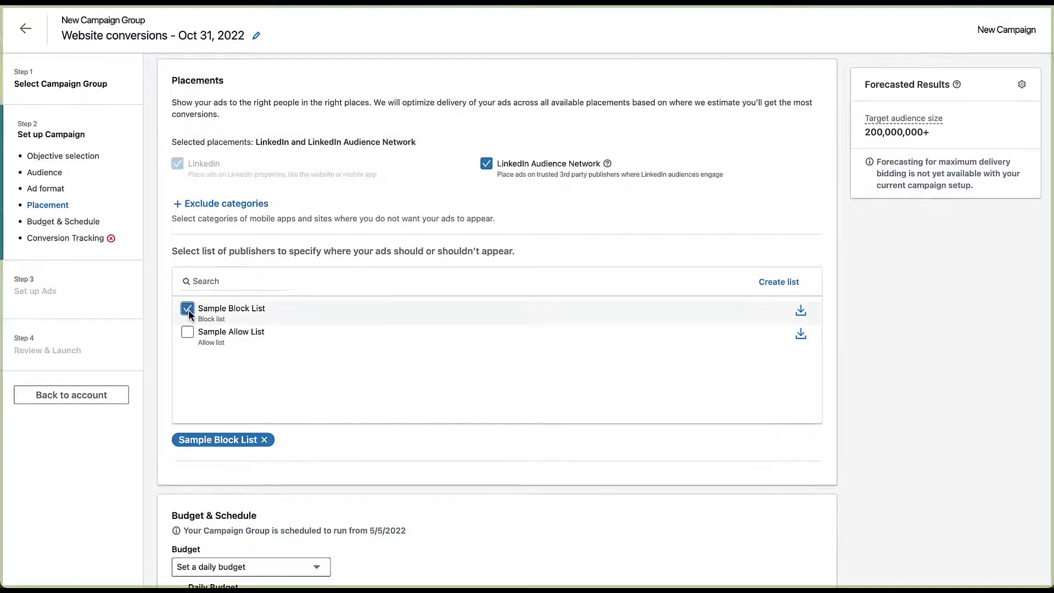
{"action": "left_click", "coordinate": [186, 332]}
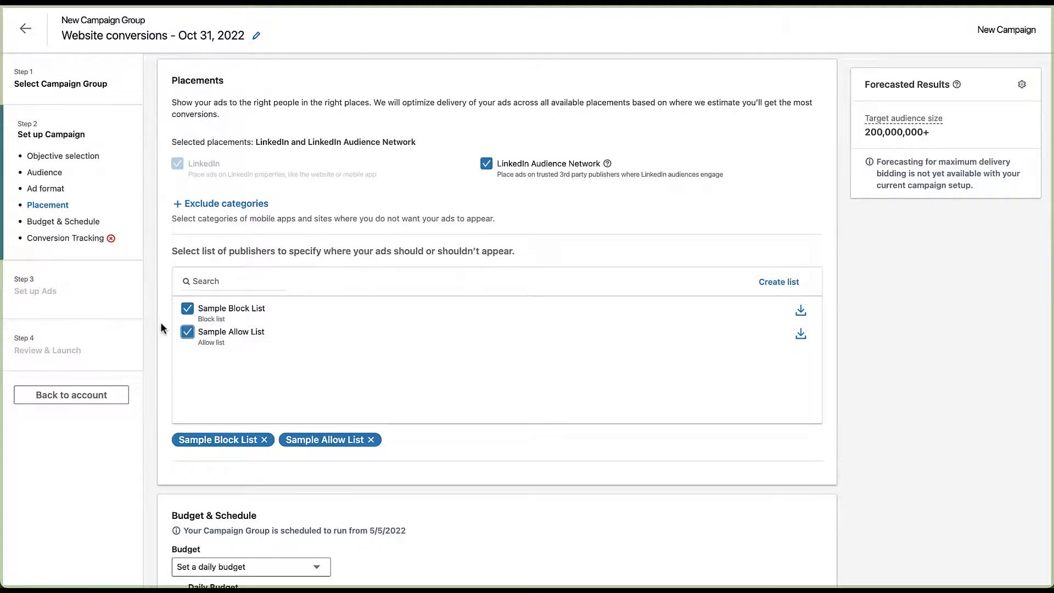
{"action": "left_click", "coordinate": [187, 331]}
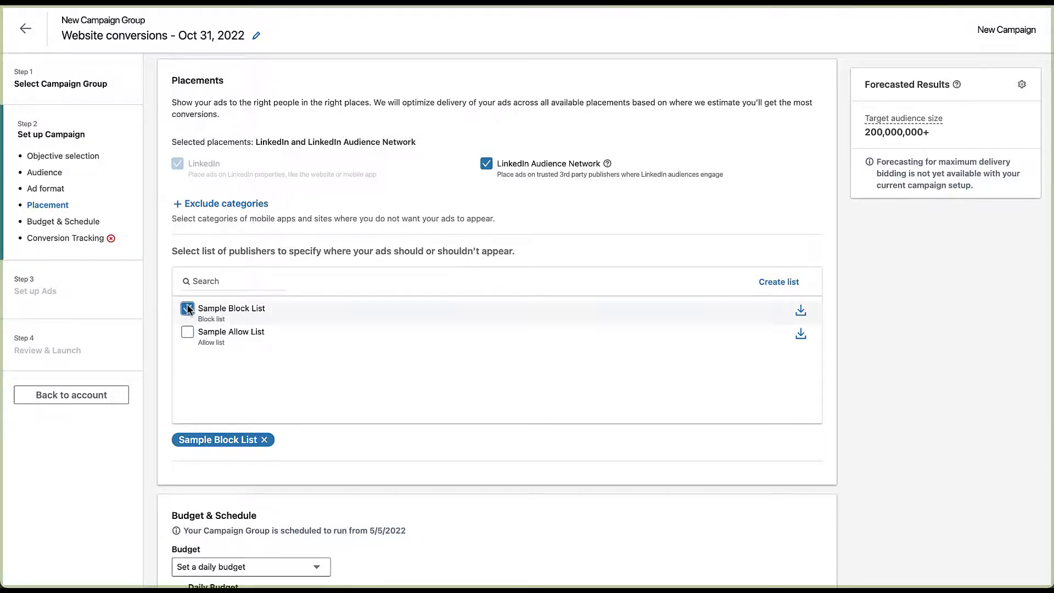
{"action": "left_click", "coordinate": [186, 332]}
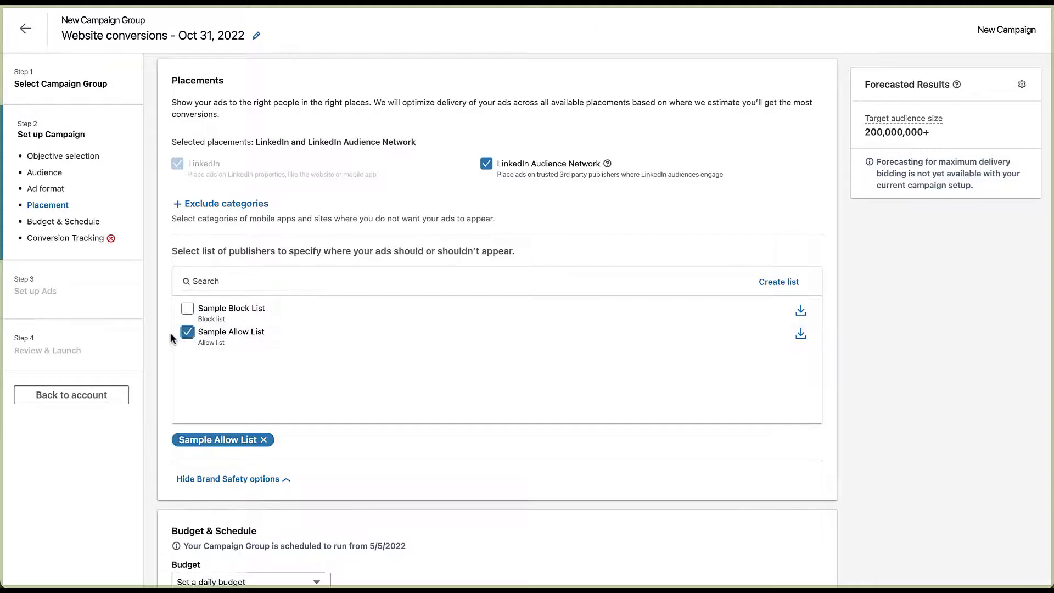
{"action": "mouse_move", "coordinate": [162, 335]}
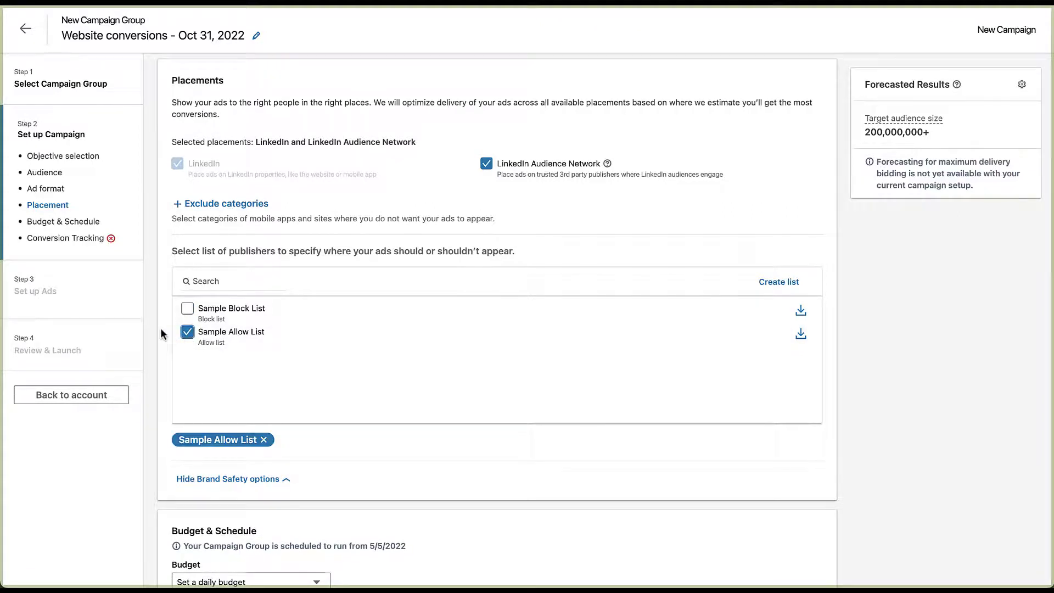